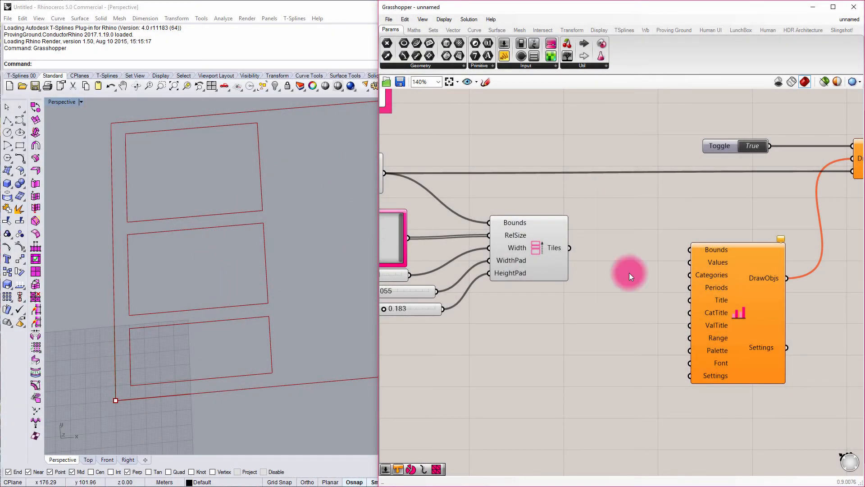
{"action": "mouse_move", "coordinate": [749, 319]}
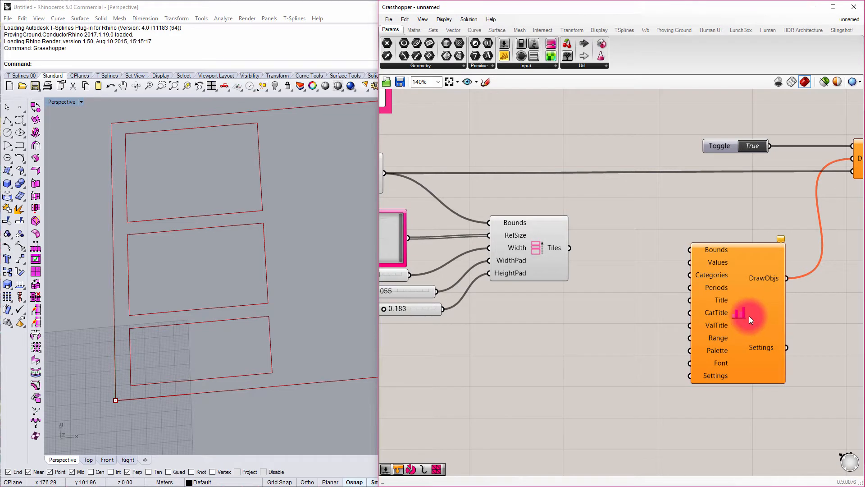
{"action": "mouse_move", "coordinate": [155, 259]}
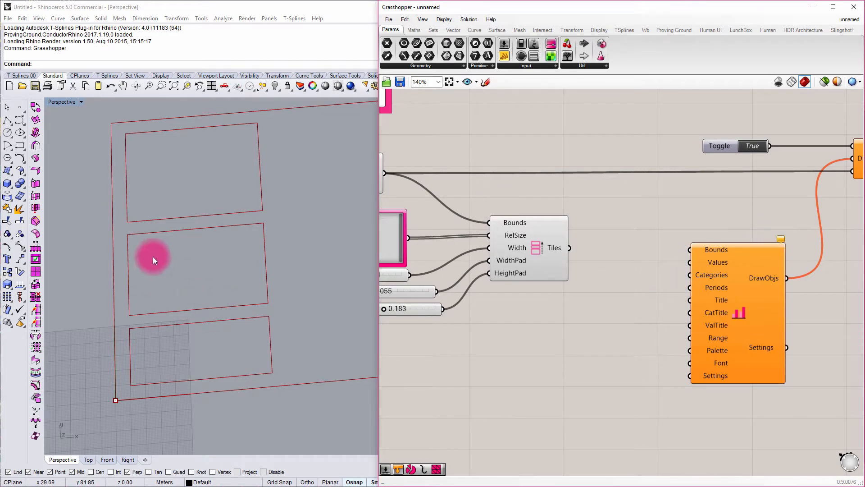
{"action": "mouse_move", "coordinate": [673, 249]}
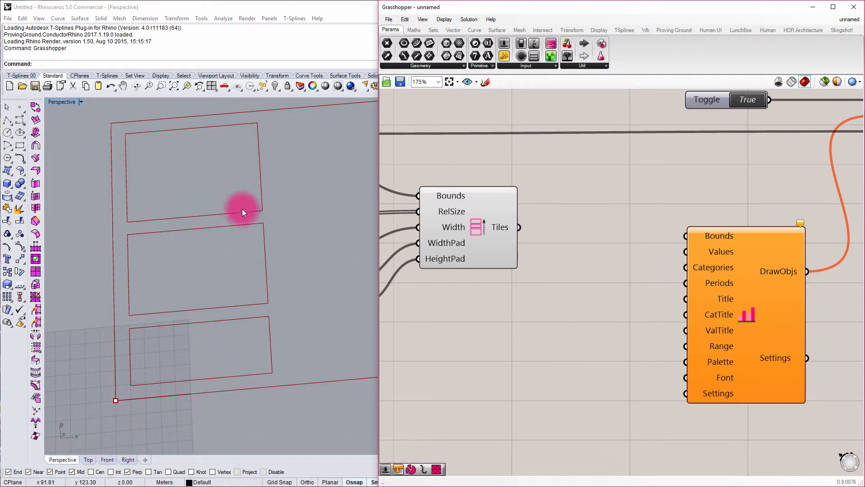
{"action": "mouse_move", "coordinate": [273, 216]}
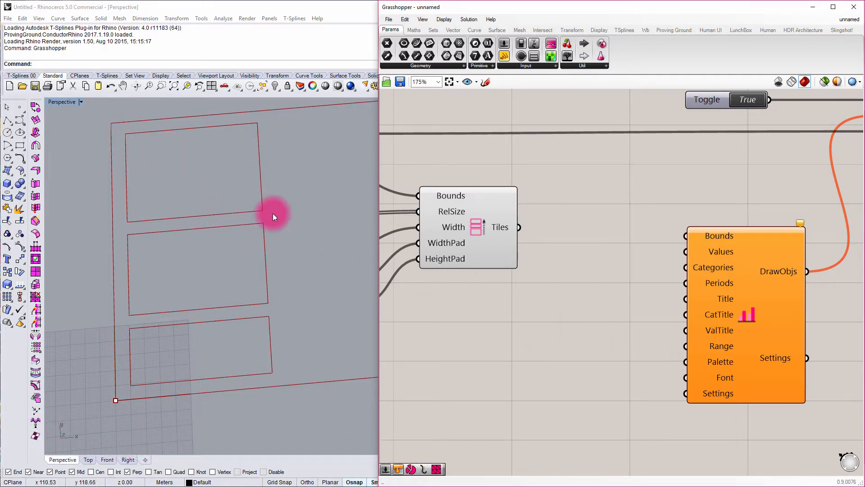
{"action": "mouse_move", "coordinate": [143, 219]}
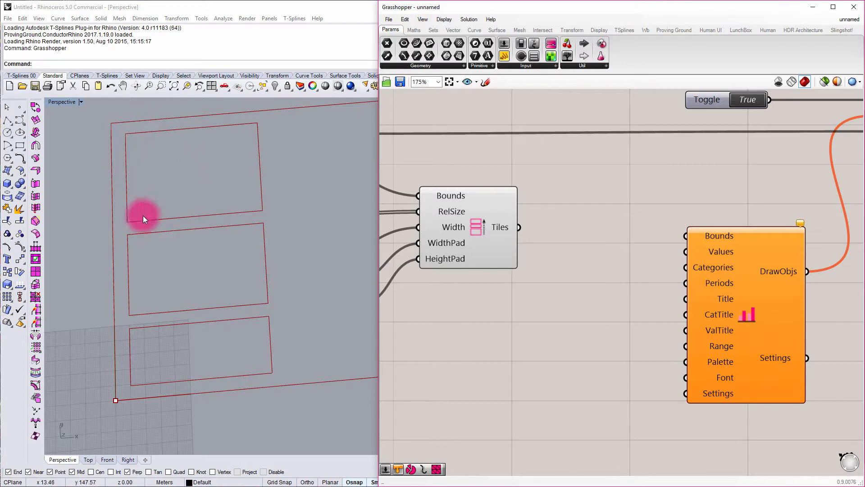
{"action": "mouse_move", "coordinate": [543, 237]}
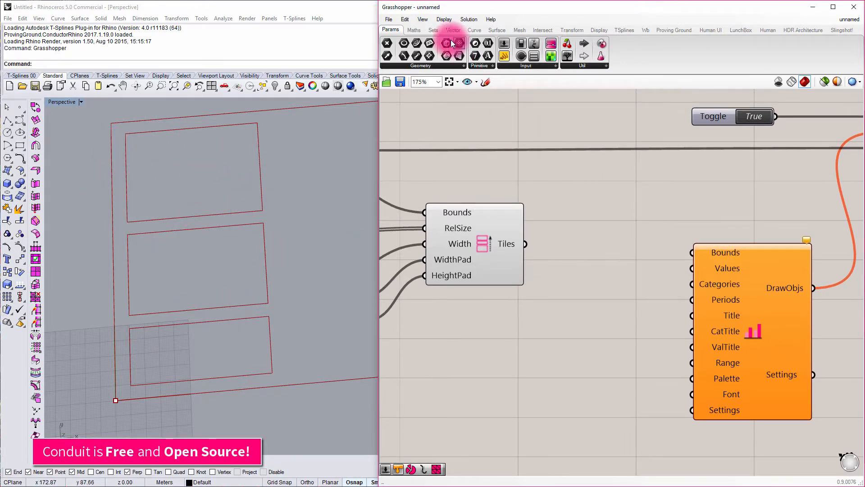
Place a List Item fed by the Tiles list and expose its +1 and +2 outputs.
{"action": "left_click", "coordinate": [434, 29]}
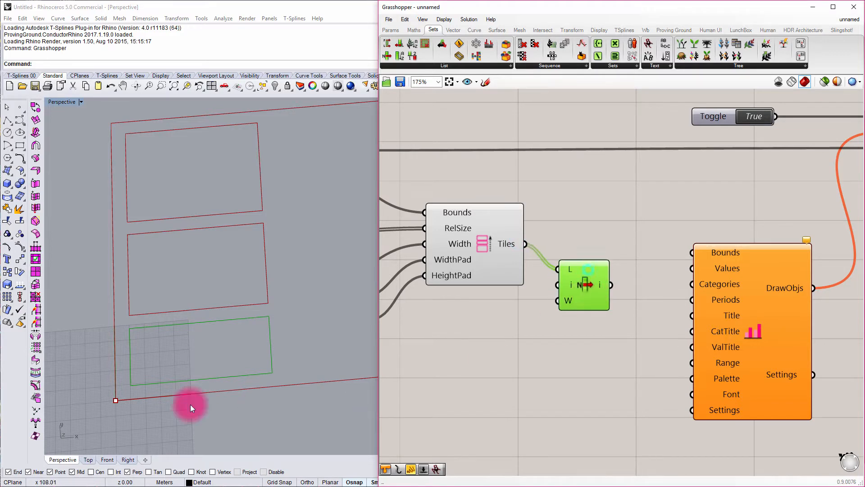
{"action": "mouse_move", "coordinate": [83, 374]}
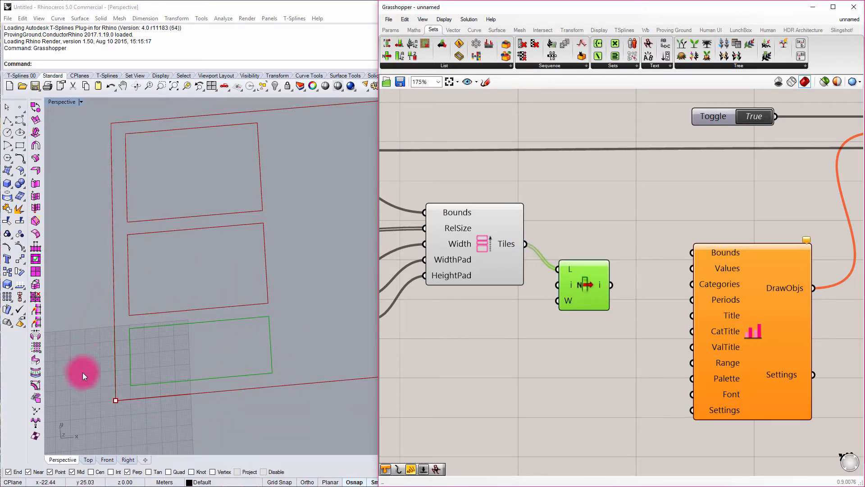
{"action": "mouse_move", "coordinate": [180, 287]}
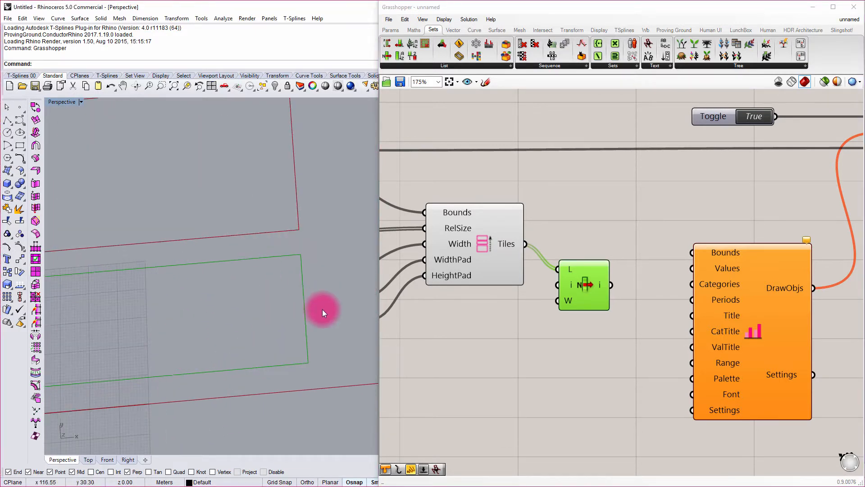
{"action": "scroll", "scroll_direction": "up", "scroll_amount": 3}
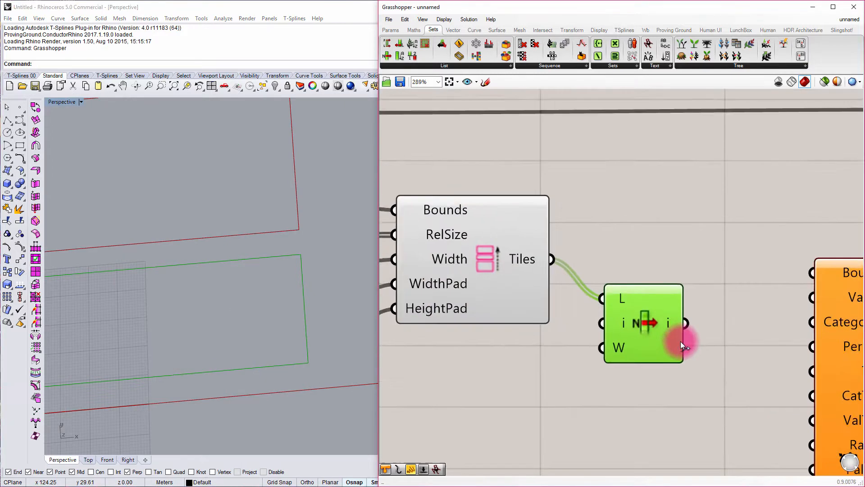
{"action": "scroll", "scroll_direction": "up", "scroll_amount": 3}
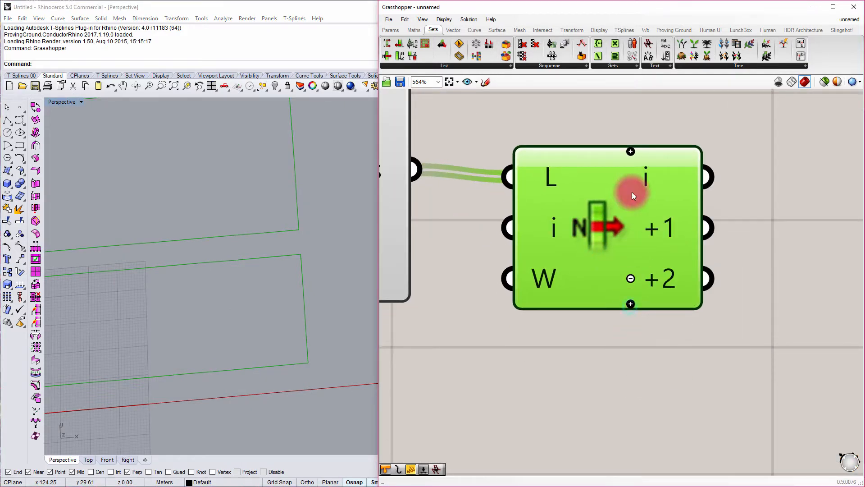
{"action": "mouse_move", "coordinate": [650, 177]}
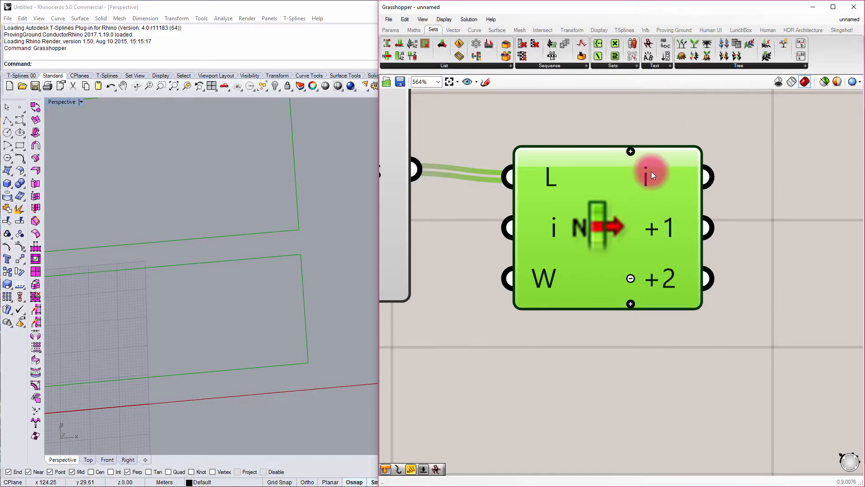
{"action": "mouse_move", "coordinate": [671, 303]}
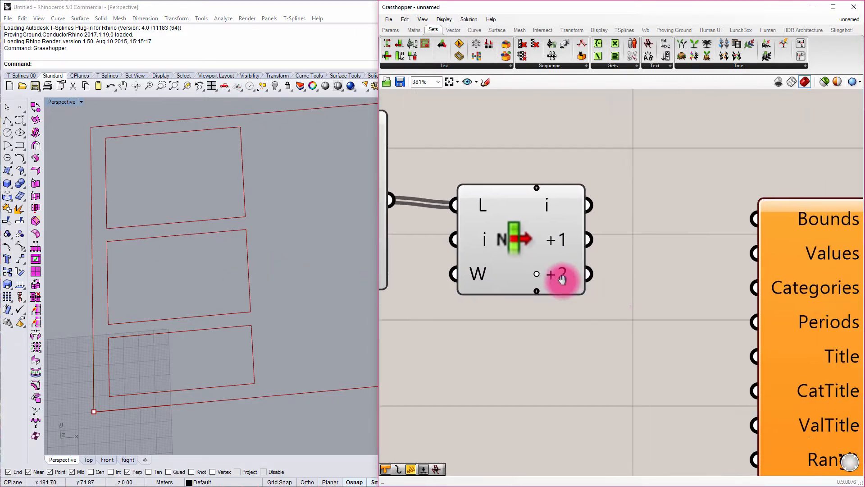
Wire List Item output i into the chart component's Bounds input.
{"action": "scroll", "scroll_direction": "down", "scroll_amount": 3}
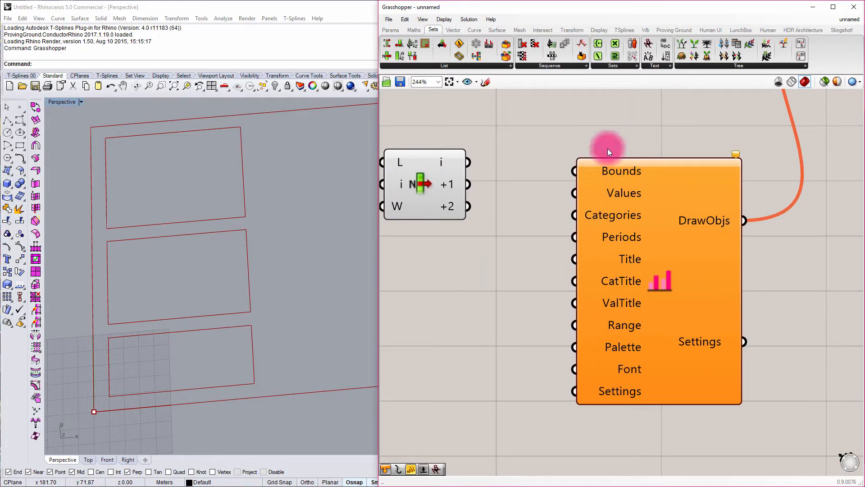
{"action": "mouse_move", "coordinate": [448, 126]}
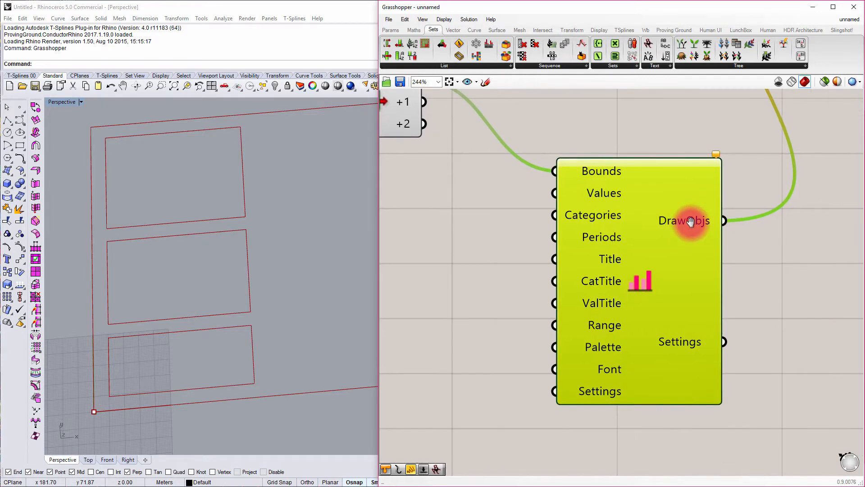
{"action": "mouse_move", "coordinate": [627, 215]}
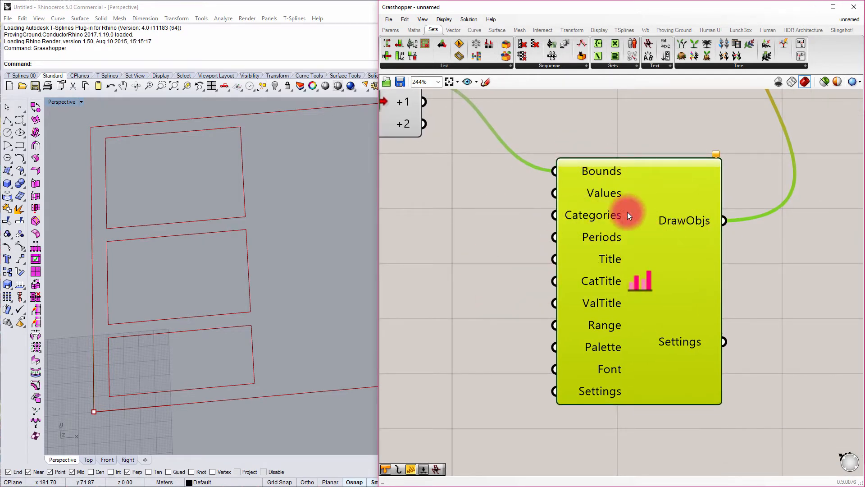
{"action": "mouse_move", "coordinate": [610, 193]}
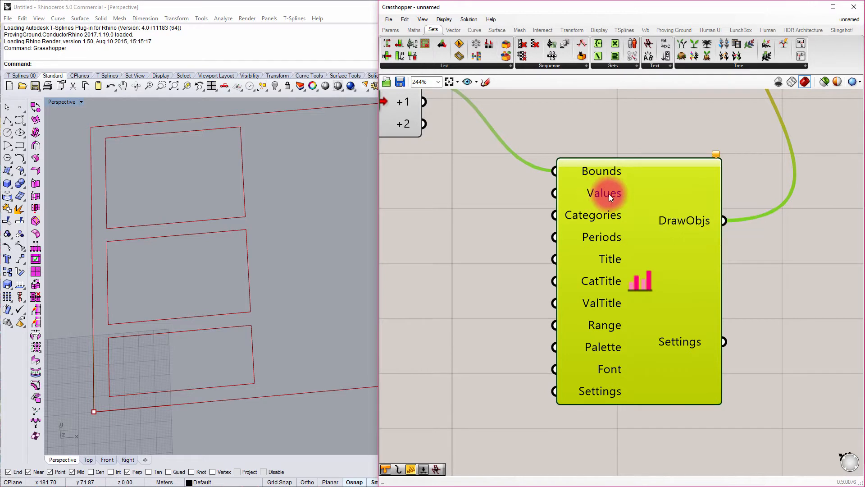
{"action": "mouse_move", "coordinate": [614, 208]}
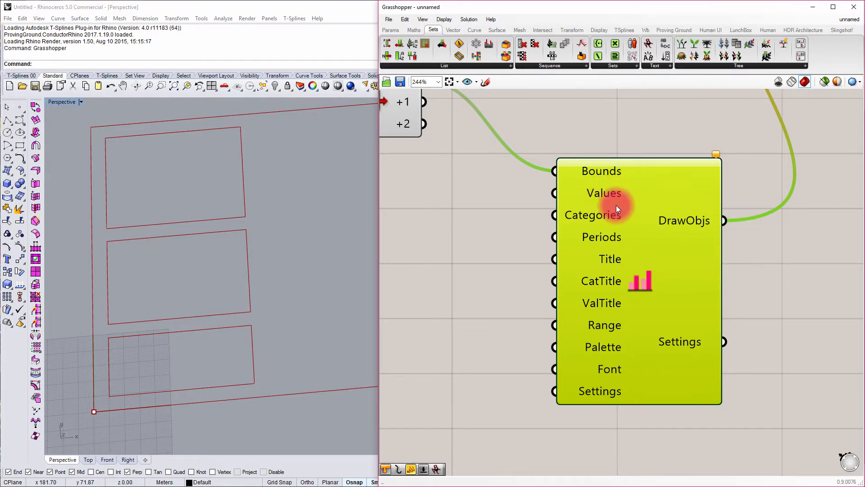
{"action": "mouse_move", "coordinate": [611, 220]}
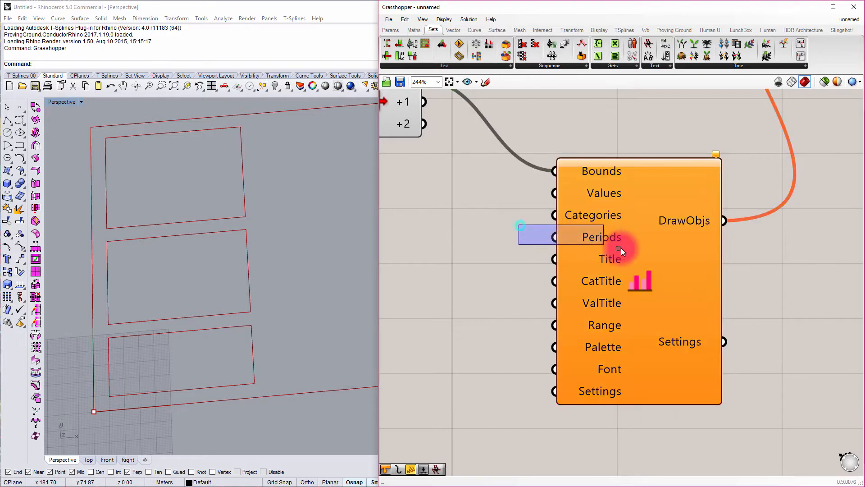
{"action": "mouse_move", "coordinate": [601, 236]}
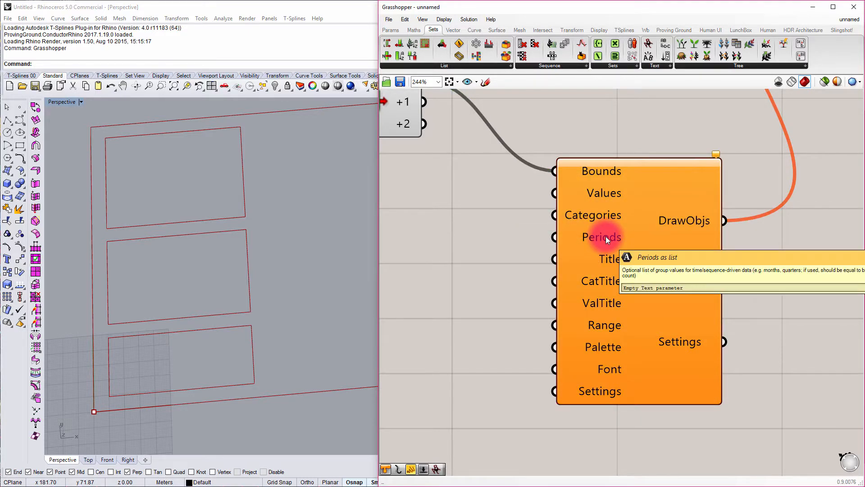
{"action": "mouse_move", "coordinate": [608, 259]}
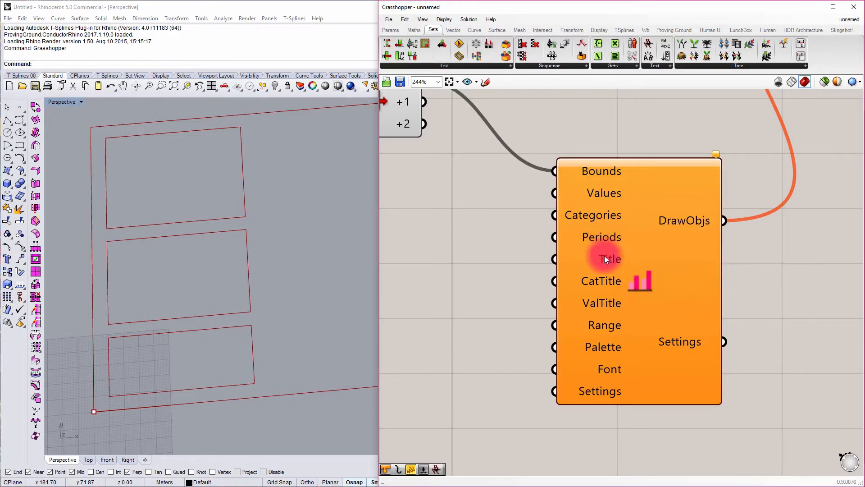
{"action": "mouse_move", "coordinate": [634, 357]}
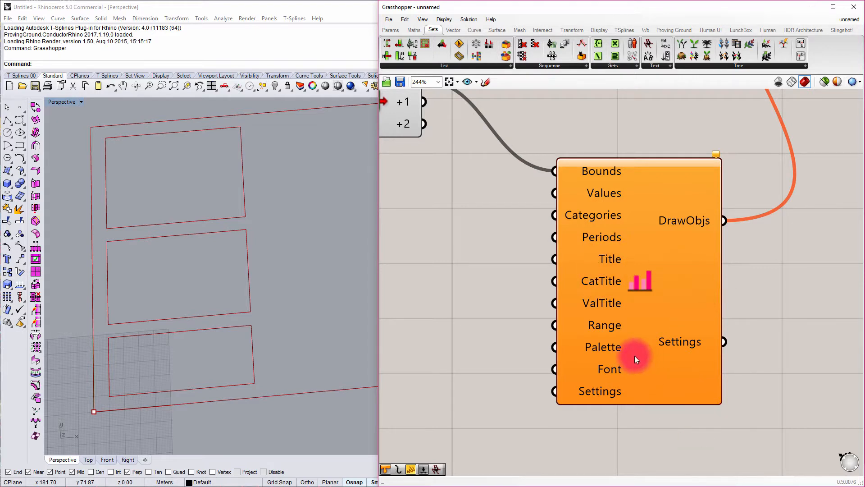
{"action": "mouse_move", "coordinate": [611, 380]}
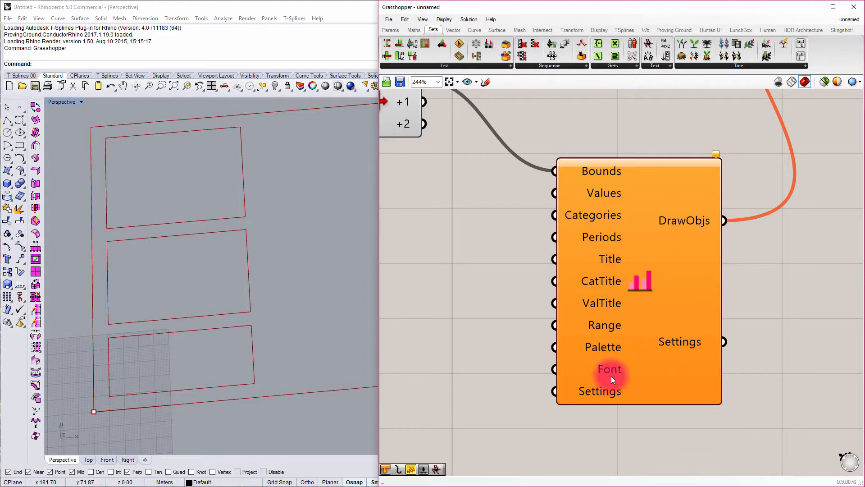
{"action": "mouse_move", "coordinate": [632, 309]}
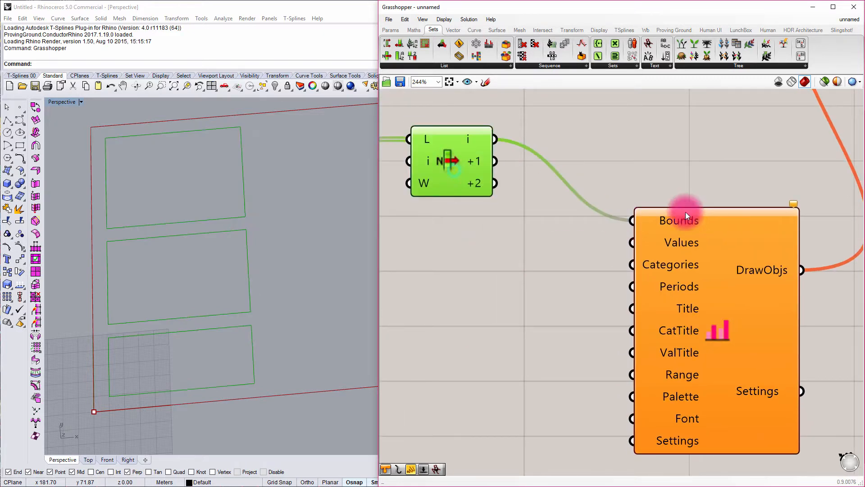
{"action": "mouse_move", "coordinate": [610, 380]}
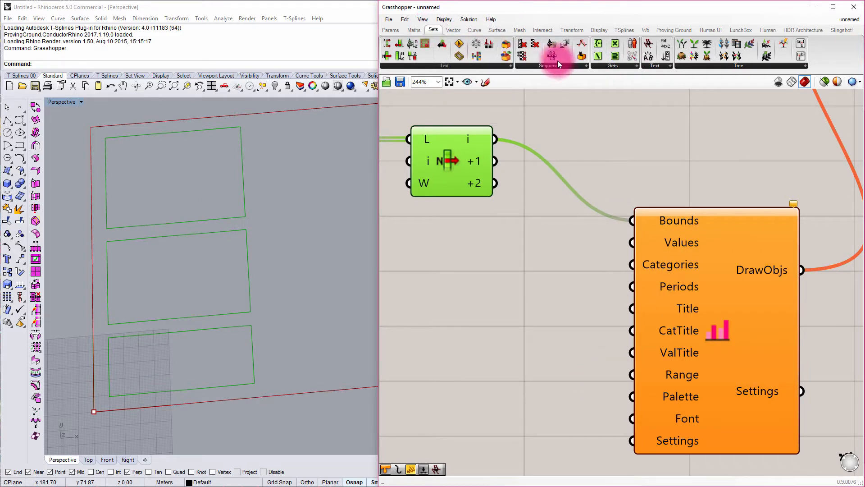
Place a Random component from Sets > Sequence beside the chart component.
{"action": "left_click", "coordinate": [548, 65]}
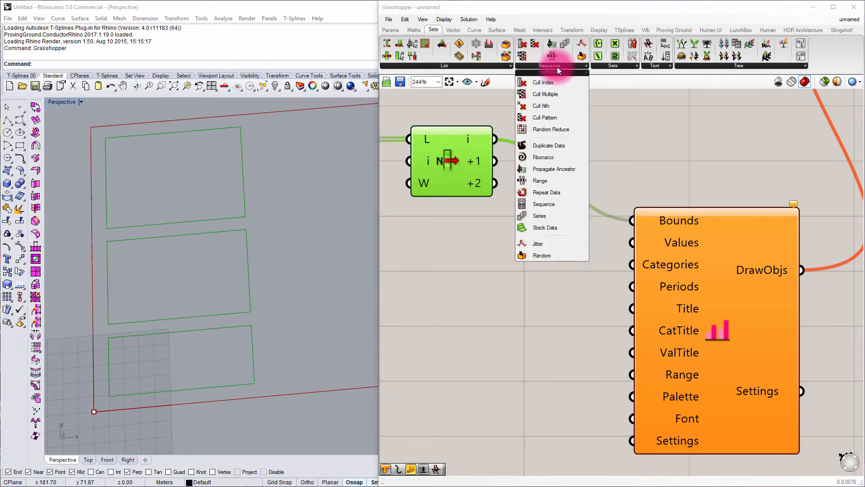
{"action": "mouse_move", "coordinate": [545, 255]}
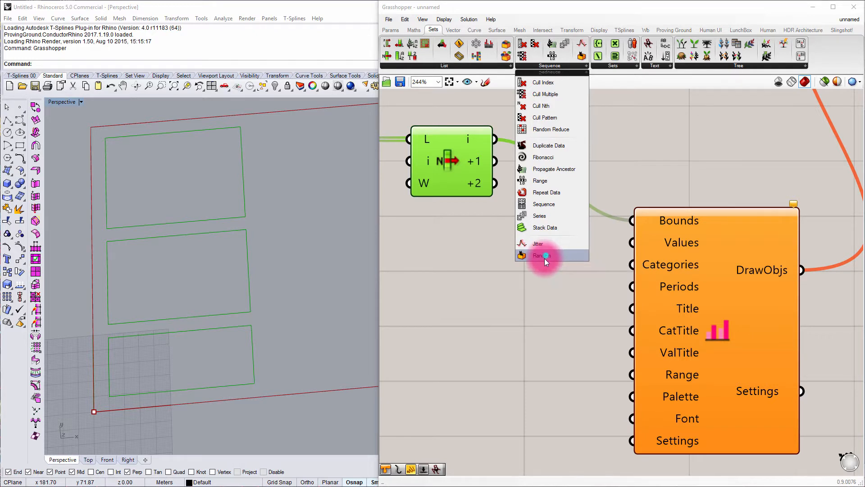
{"action": "left_click", "coordinate": [540, 255]}
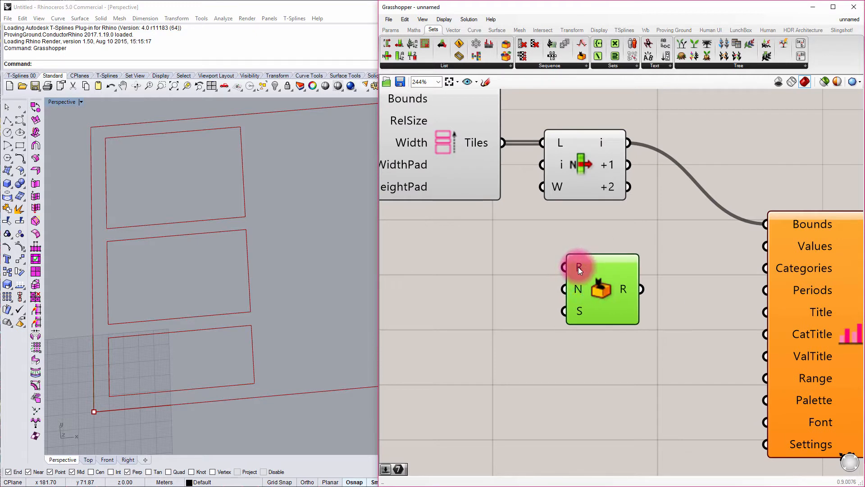
{"action": "mouse_move", "coordinate": [577, 268]}
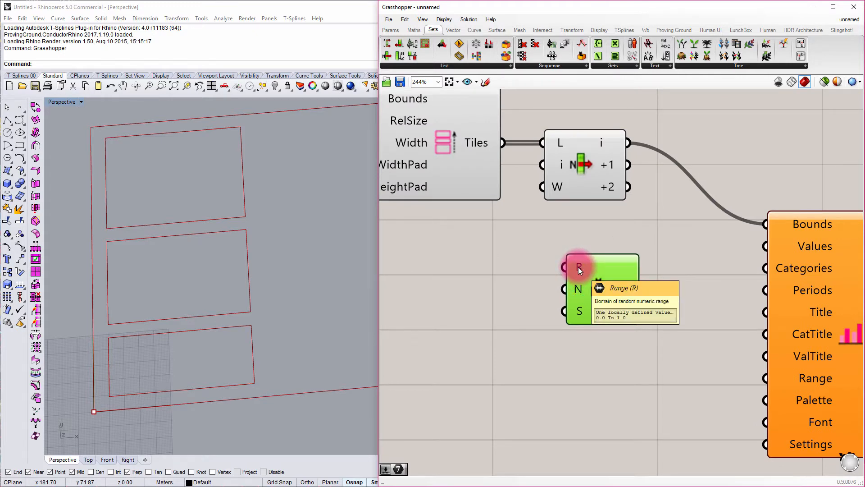
{"action": "mouse_move", "coordinate": [579, 291]}
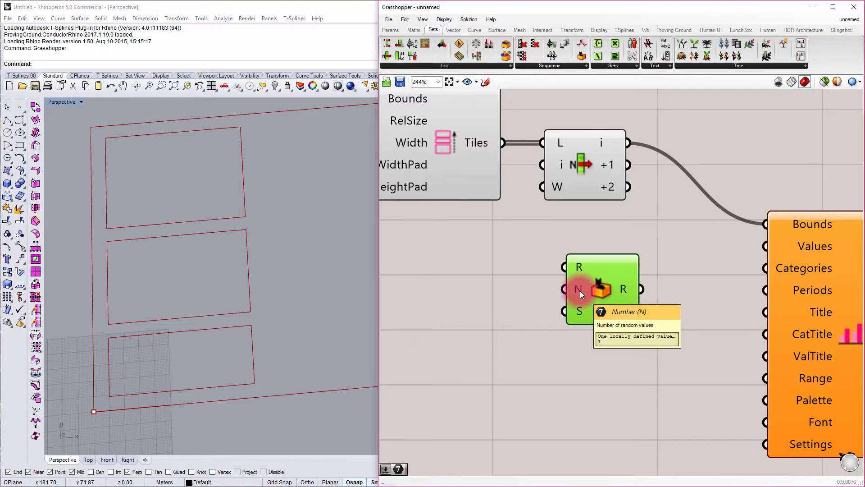
{"action": "mouse_move", "coordinate": [595, 288]}
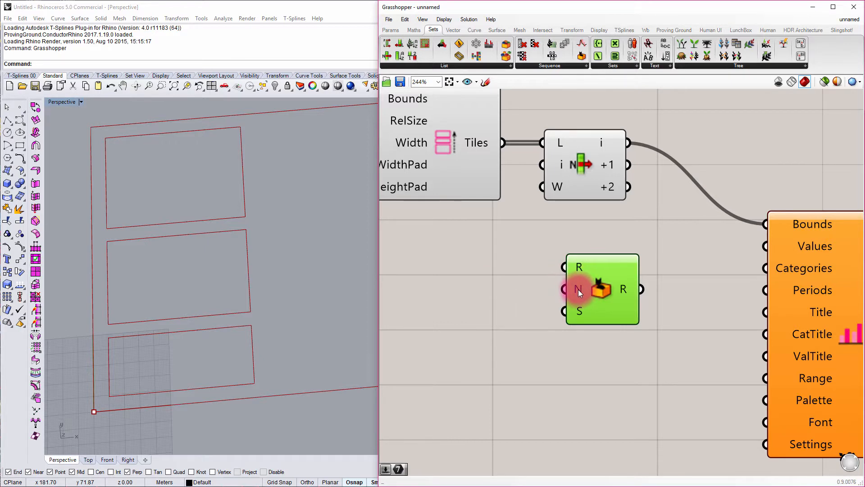
{"action": "mouse_move", "coordinate": [397, 32]}
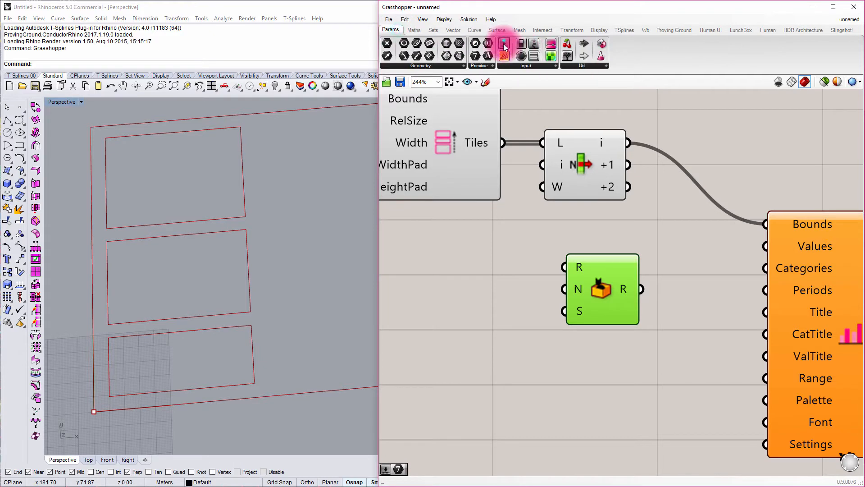
Set the Number Slider to Max 50 with integer rounding for the random count.
{"action": "double_click", "coordinate": [508, 281]}
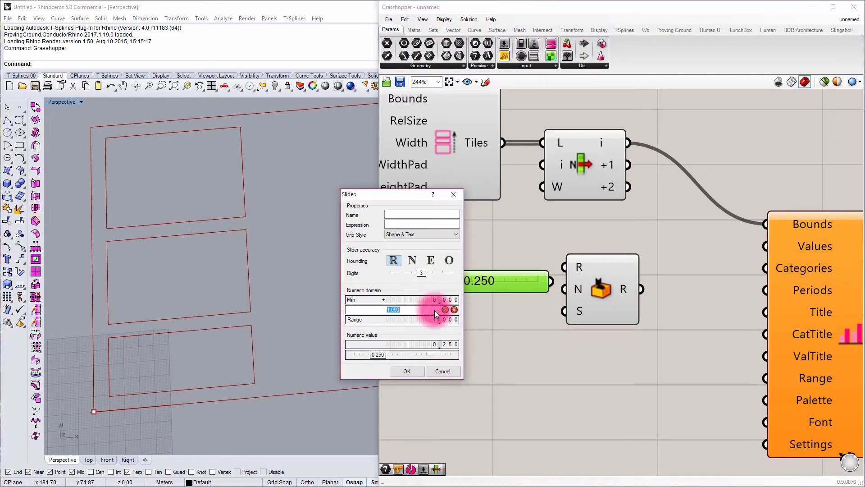
{"action": "type", "text": "50"}
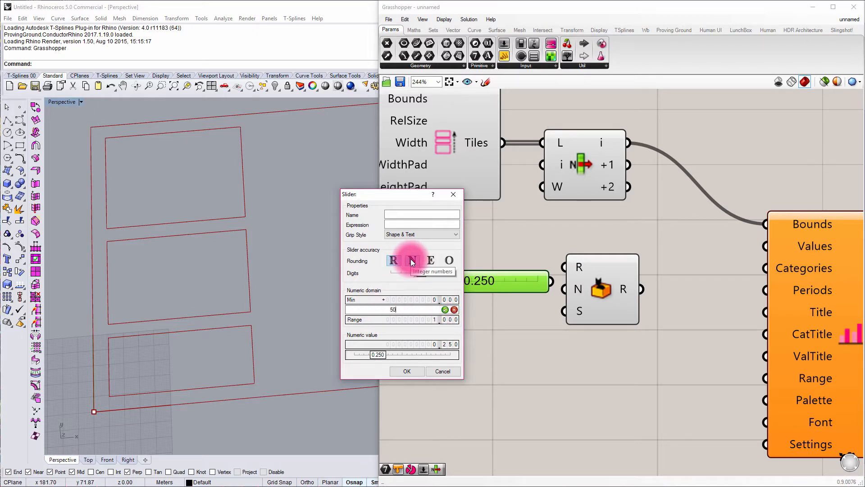
{"action": "left_click", "coordinate": [407, 370]}
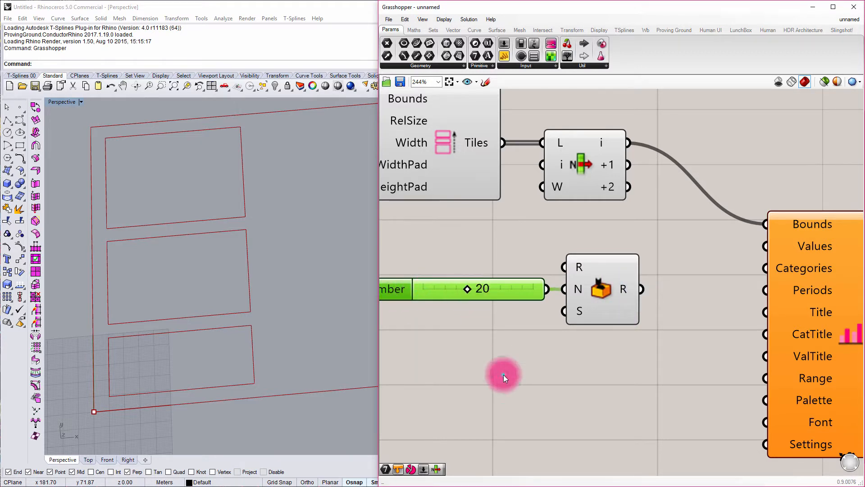
{"action": "mouse_move", "coordinate": [623, 289]}
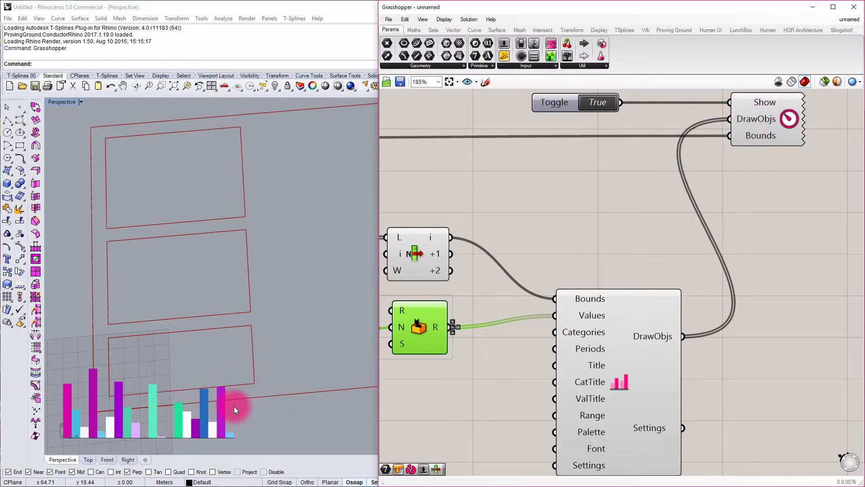
{"action": "mouse_move", "coordinate": [197, 431]}
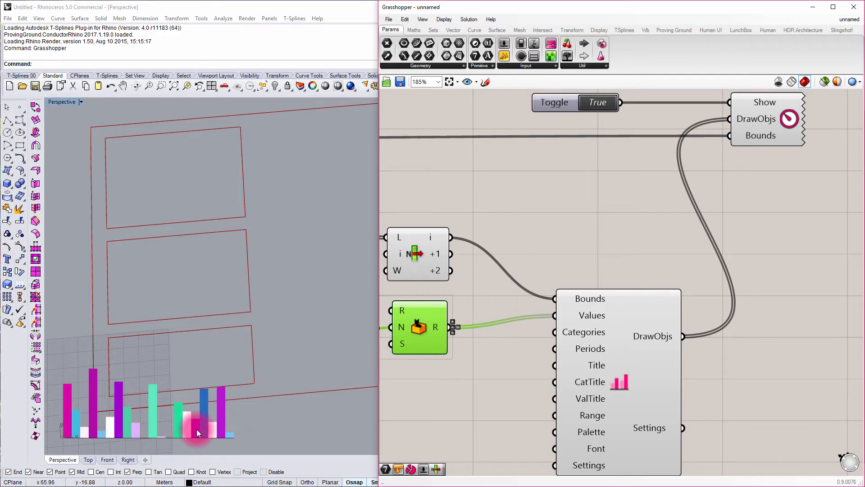
{"action": "mouse_move", "coordinate": [163, 322]}
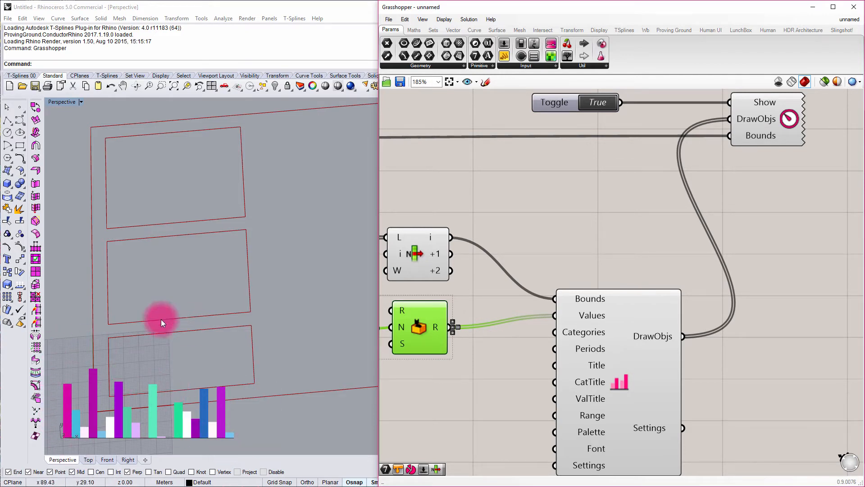
{"action": "mouse_move", "coordinate": [200, 417]}
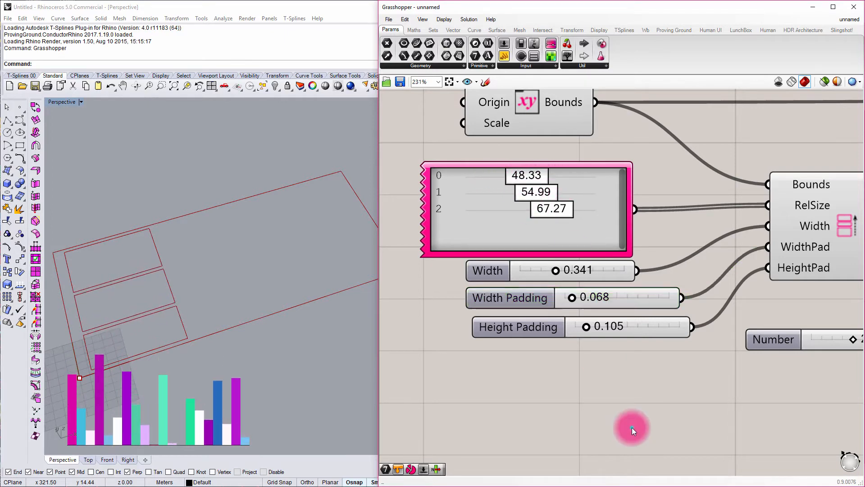
{"action": "scroll", "scroll_direction": "down", "scroll_amount": 3}
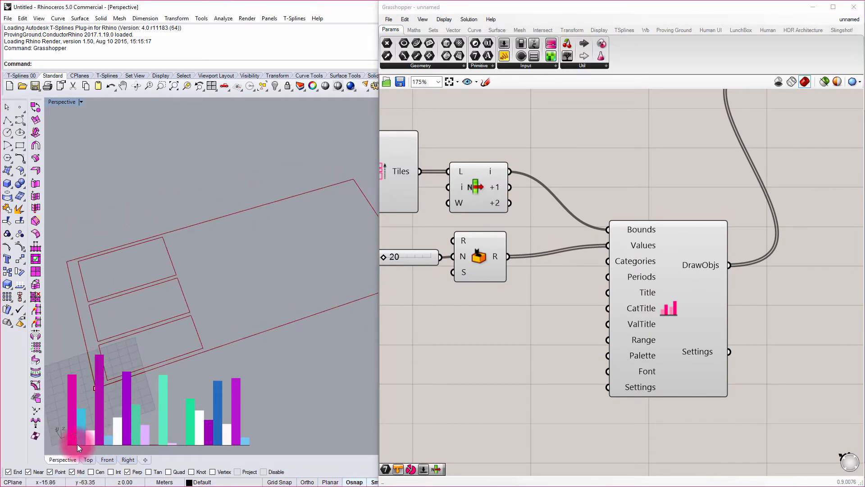
{"action": "mouse_move", "coordinate": [69, 408]}
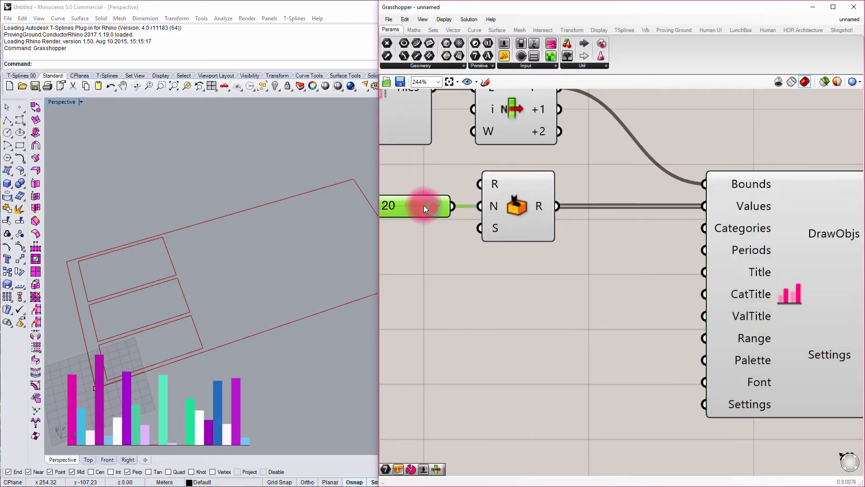
{"action": "mouse_move", "coordinate": [539, 205]}
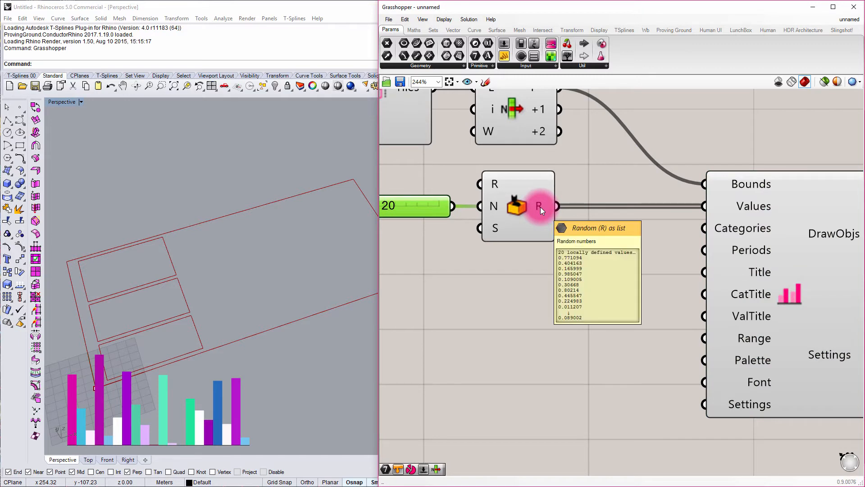
{"action": "mouse_move", "coordinate": [742, 228]}
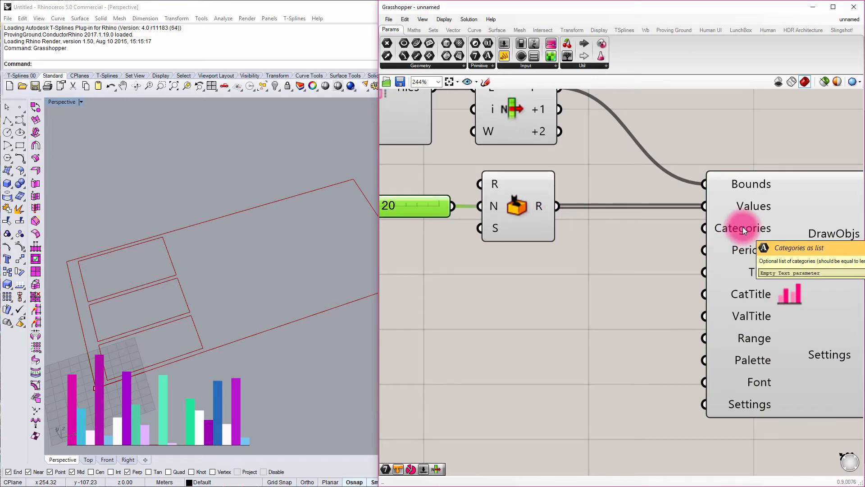
{"action": "mouse_move", "coordinate": [741, 228]}
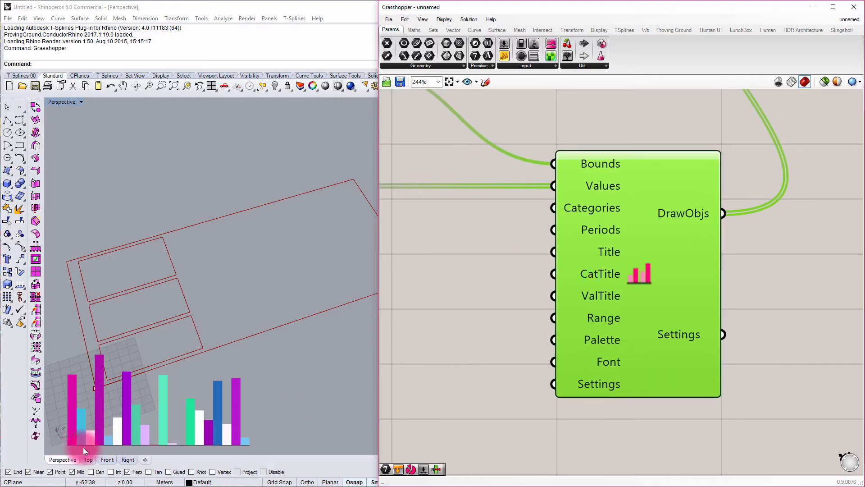
{"action": "mouse_move", "coordinate": [192, 452]}
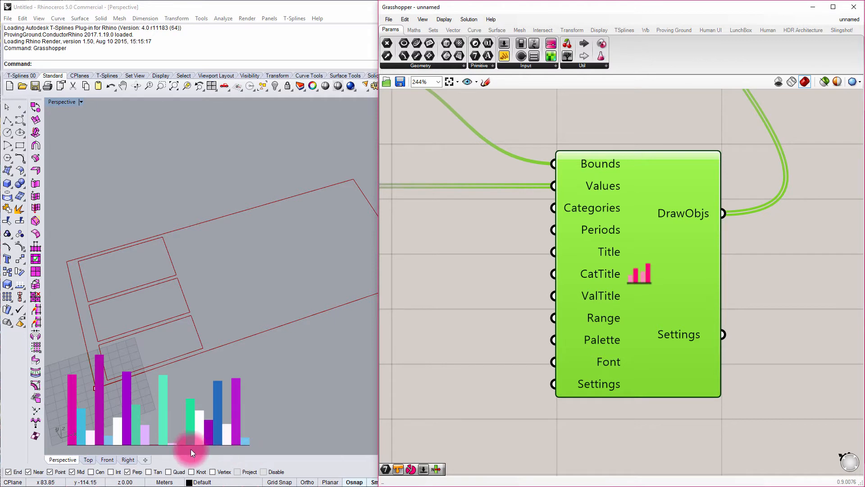
{"action": "mouse_move", "coordinate": [115, 431]}
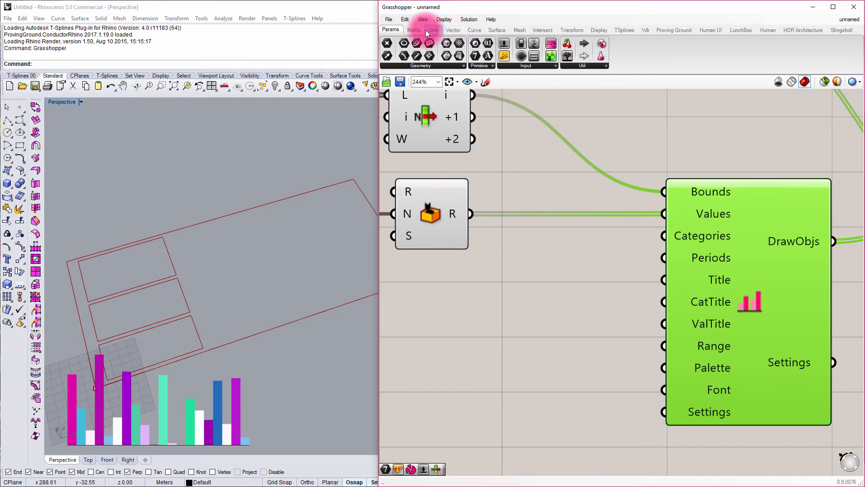
Place a Format component and a panel containing the pattern 'Value {0}'.
{"action": "left_click", "coordinate": [433, 30]}
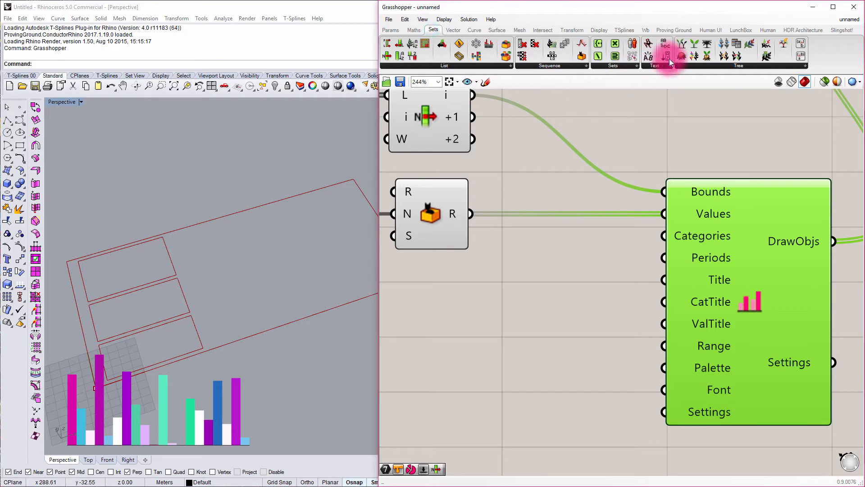
{"action": "left_click", "coordinate": [655, 55]}
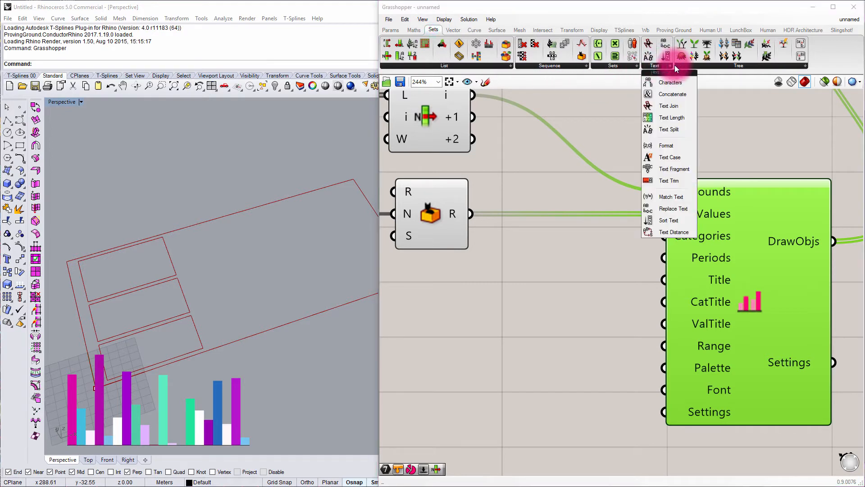
{"action": "mouse_move", "coordinate": [665, 145]}
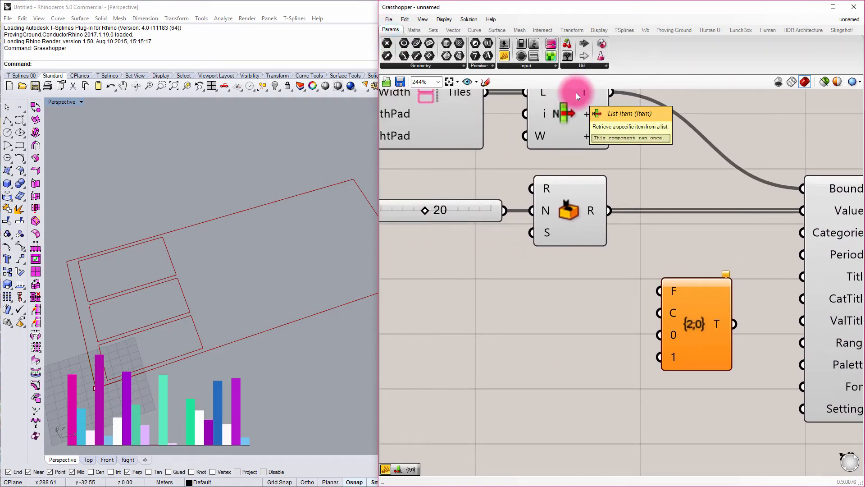
{"action": "mouse_move", "coordinate": [596, 312]}
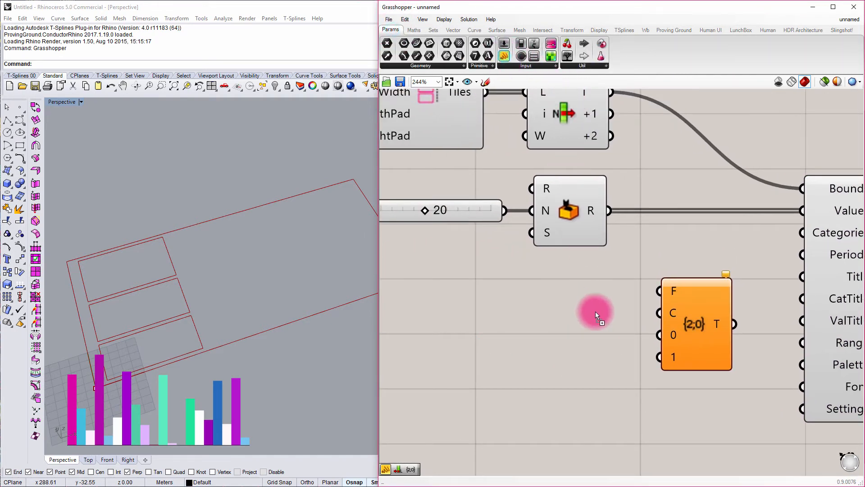
{"action": "double_click", "coordinate": [595, 312]}
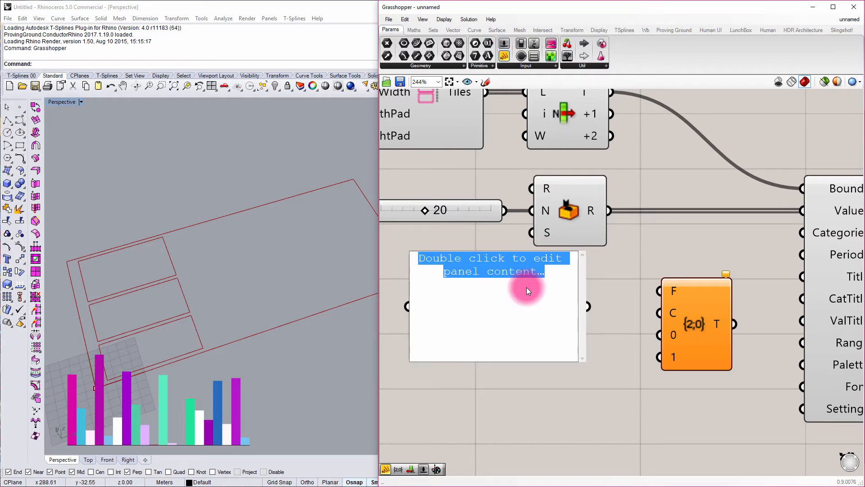
{"action": "type", "text": "Value"}
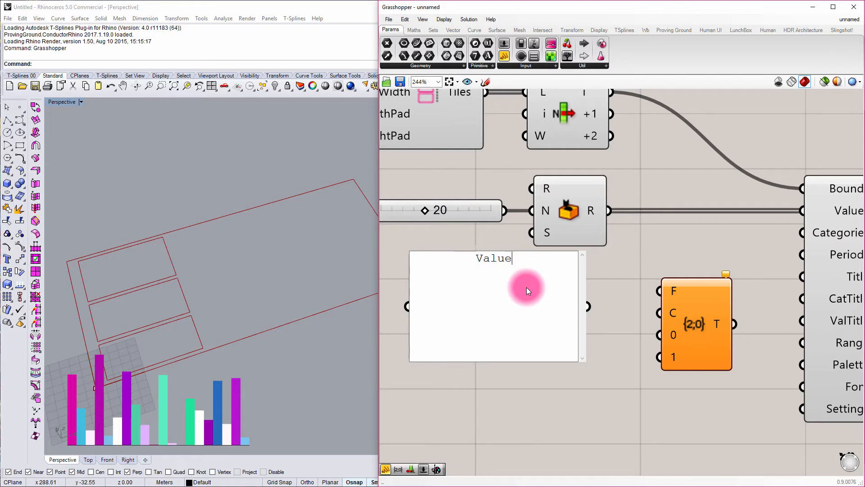
{"action": "type", "text": "{"}
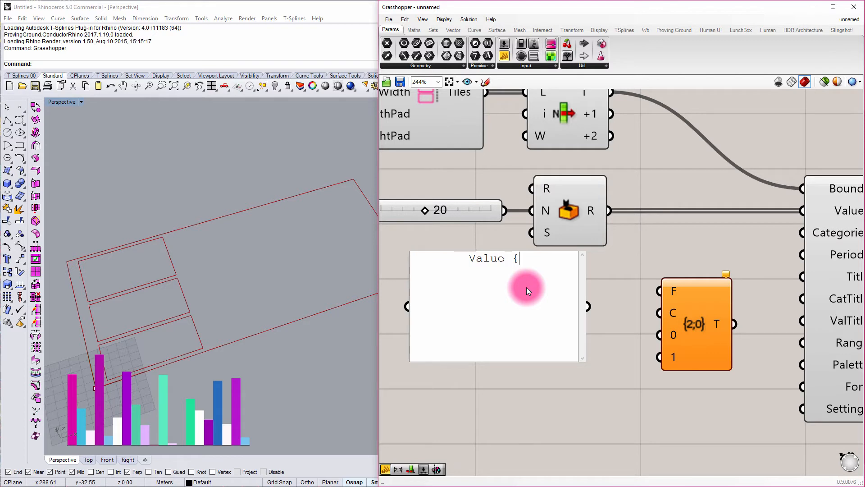
{"action": "type", "text": "0}"}
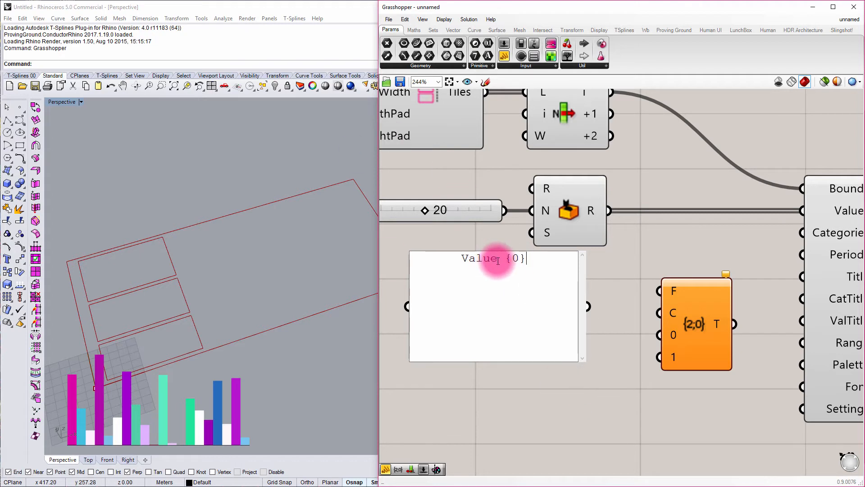
{"action": "mouse_move", "coordinate": [557, 336]}
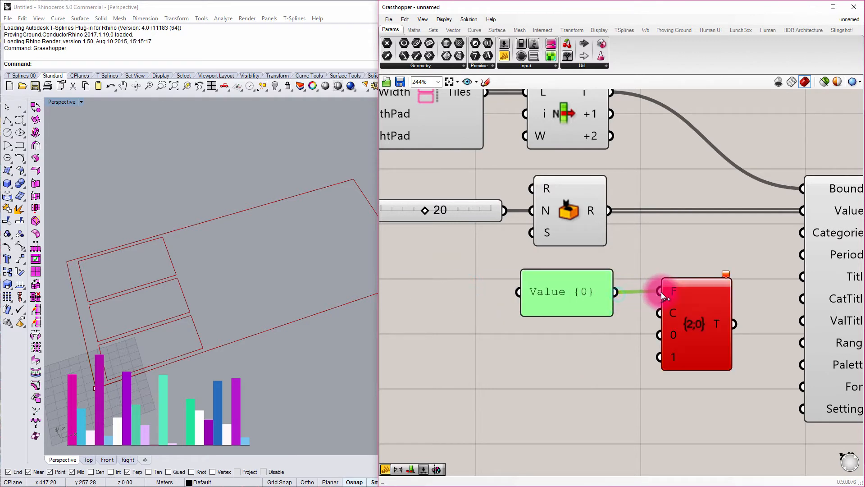
{"action": "mouse_move", "coordinate": [579, 188]}
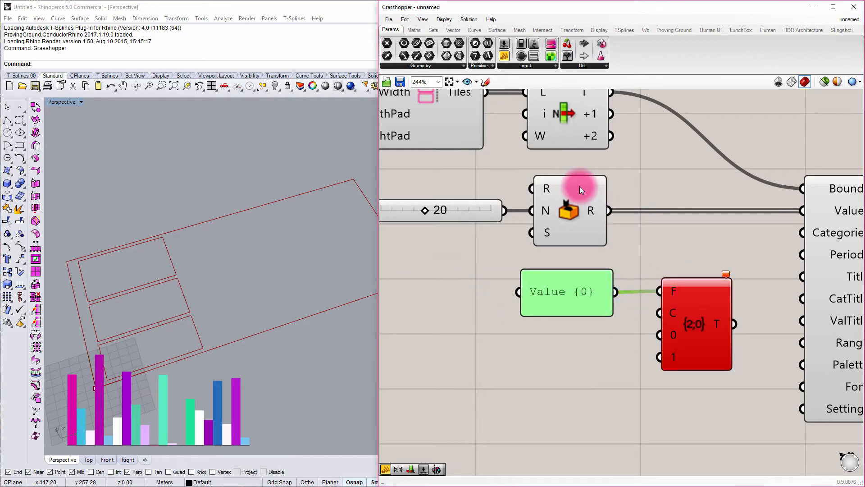
{"action": "mouse_move", "coordinate": [468, 177]}
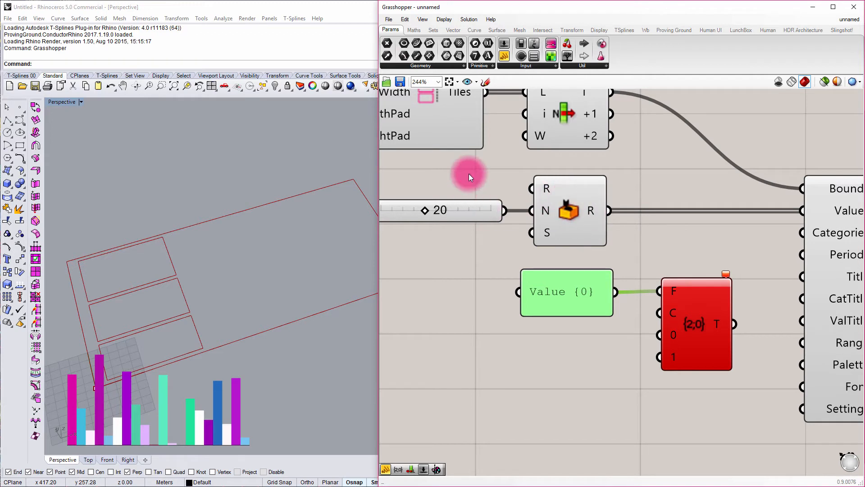
{"action": "mouse_move", "coordinate": [463, 221]}
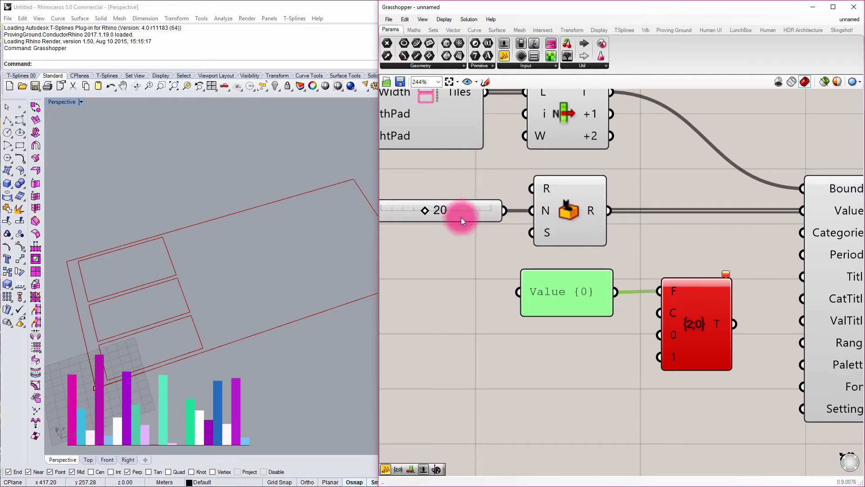
{"action": "mouse_move", "coordinate": [543, 211]}
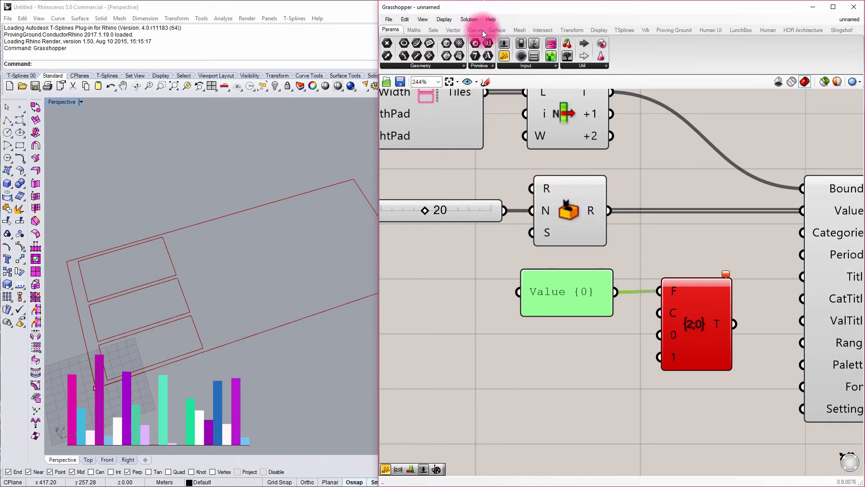
Place a Series counted by the 20 slider and feed it into Format's 0 input.
{"action": "left_click", "coordinate": [433, 30]}
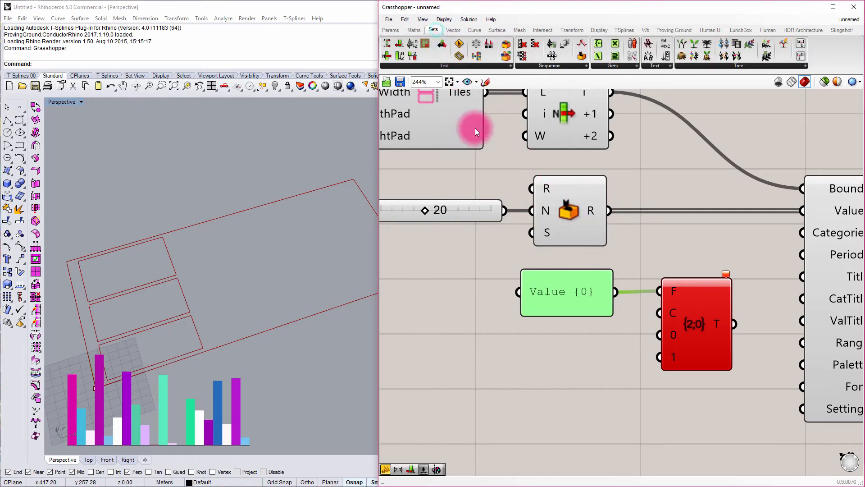
{"action": "mouse_move", "coordinate": [551, 53]}
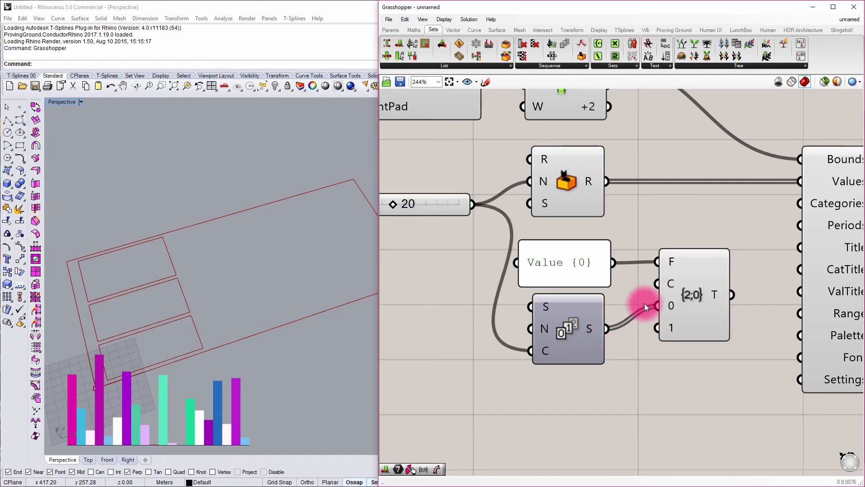
{"action": "mouse_move", "coordinate": [715, 294]}
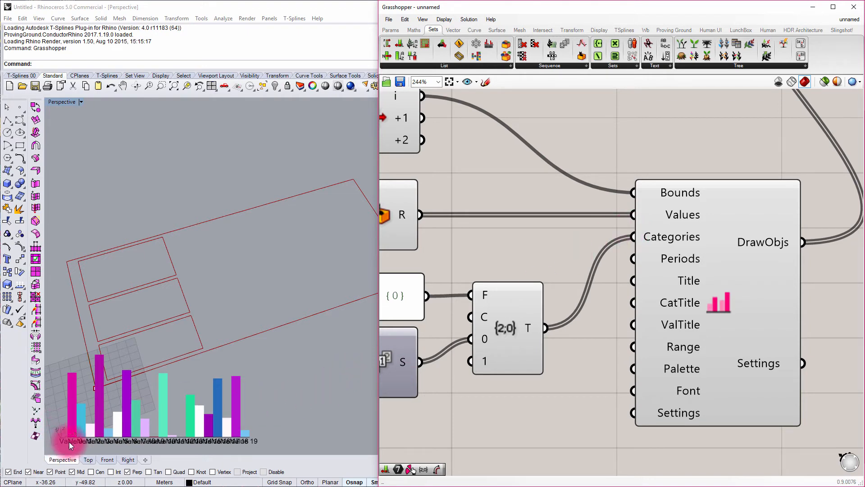
{"action": "mouse_move", "coordinate": [174, 451]}
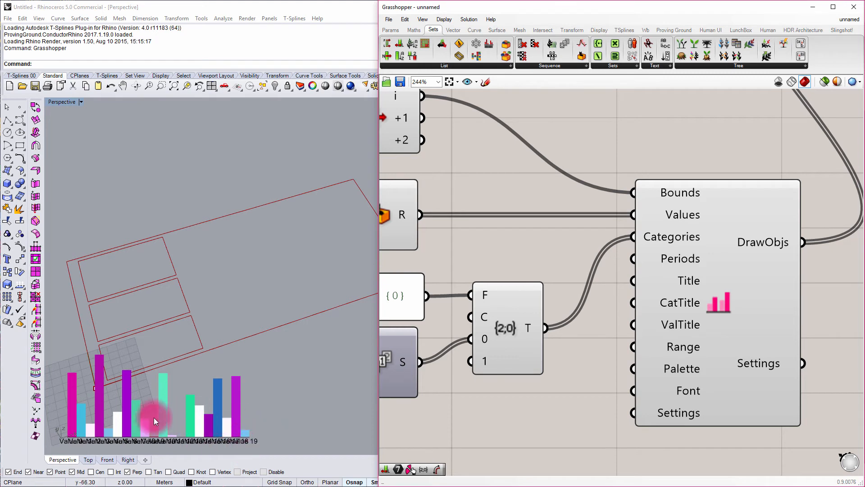
{"action": "mouse_move", "coordinate": [207, 439]}
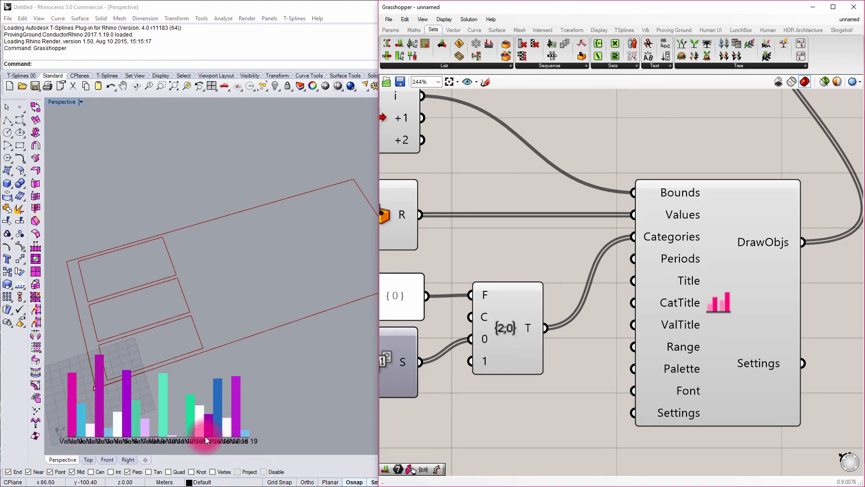
{"action": "mouse_move", "coordinate": [299, 422]}
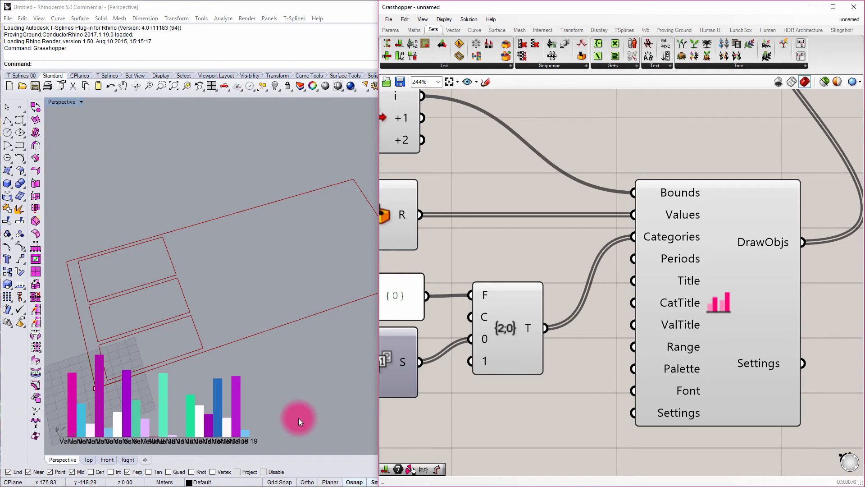
{"action": "mouse_move", "coordinate": [719, 314]}
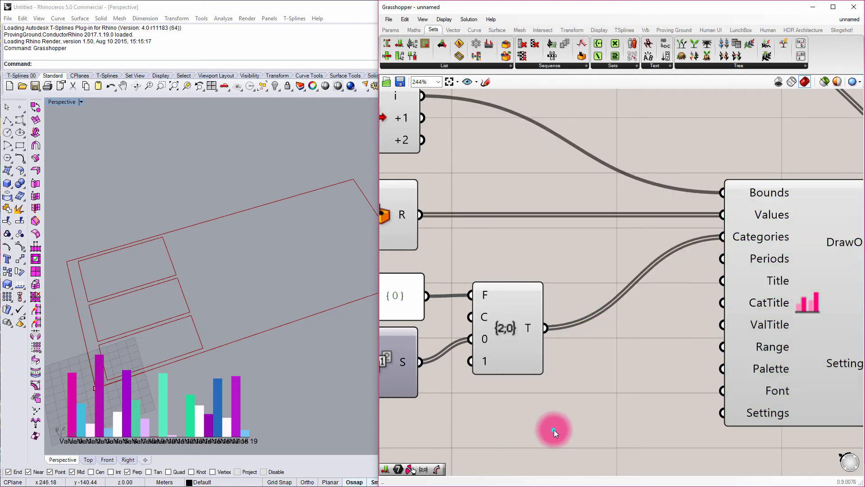
Add a 'Chart Demo' panel and wire it to the chart's Title input.
{"action": "double_click", "coordinate": [554, 429]}
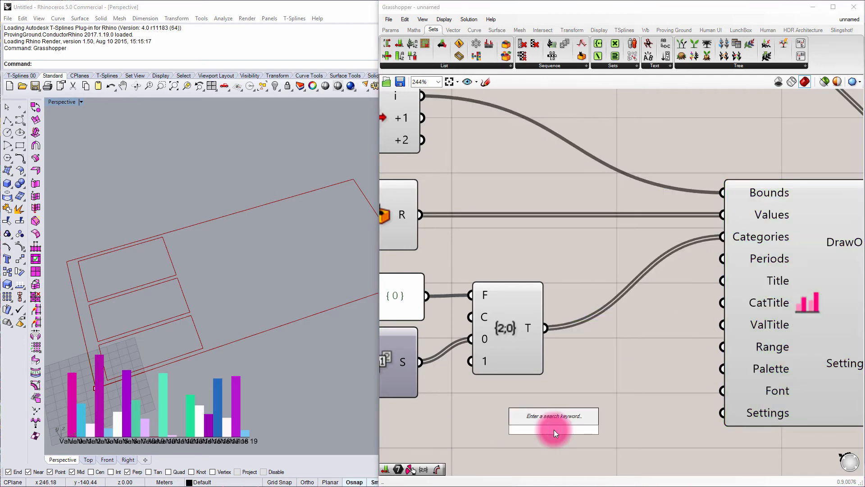
{"action": "type", "text": "Panel"}
{"action": "type", "text": "Chart Demo"}
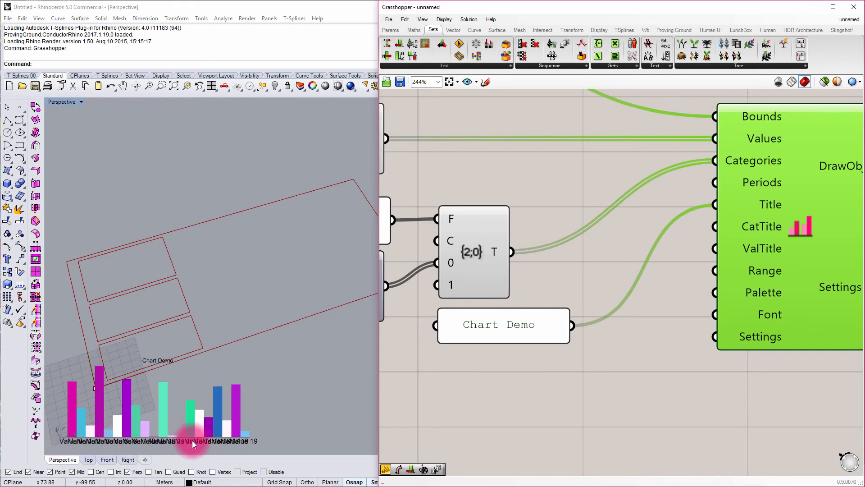
{"action": "mouse_move", "coordinate": [89, 445]}
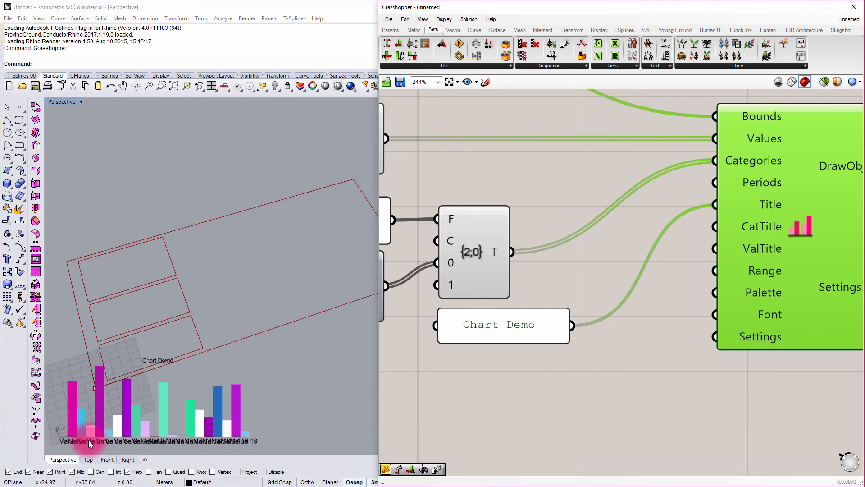
{"action": "mouse_move", "coordinate": [60, 396]}
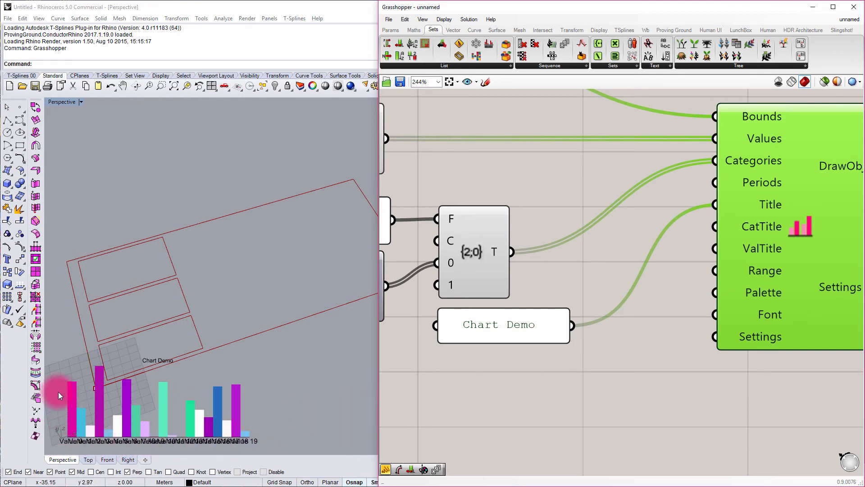
{"action": "mouse_move", "coordinate": [62, 361]}
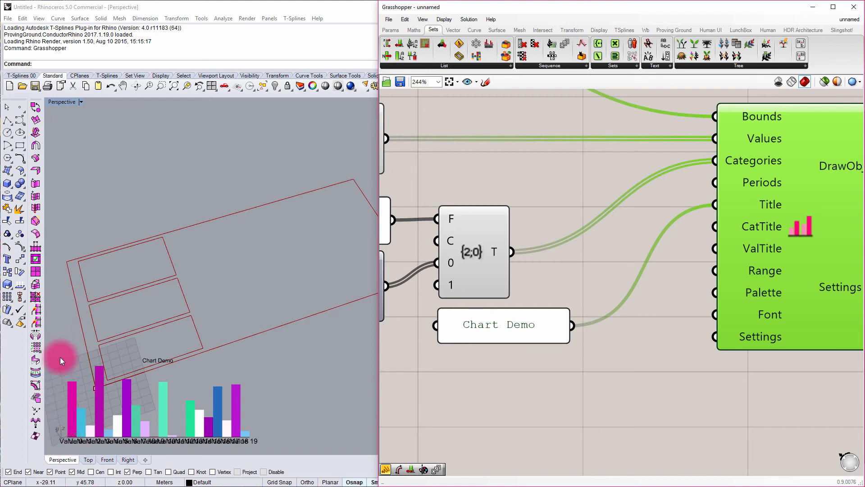
{"action": "mouse_move", "coordinate": [472, 377]}
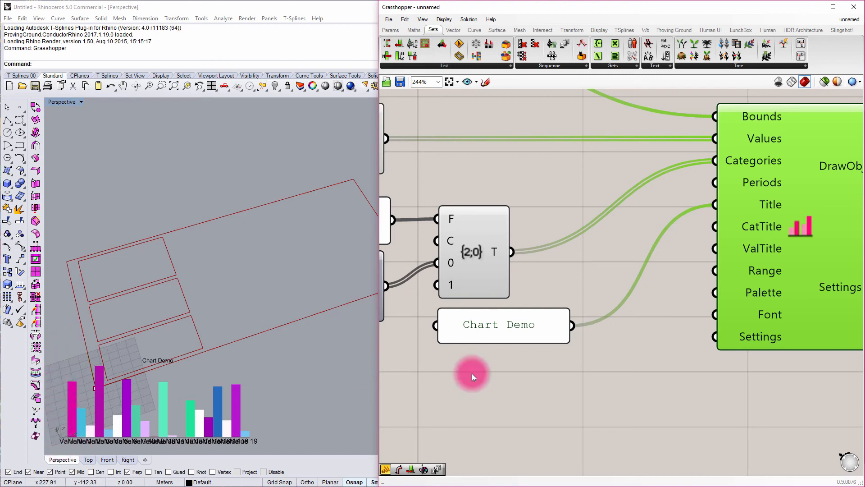
Wire the 'Values' panel to CatTitle and copy it as a 'Ratio (%)' panel.
{"action": "left_click", "coordinate": [498, 323]}
{"action": "type", "text": "Values"}
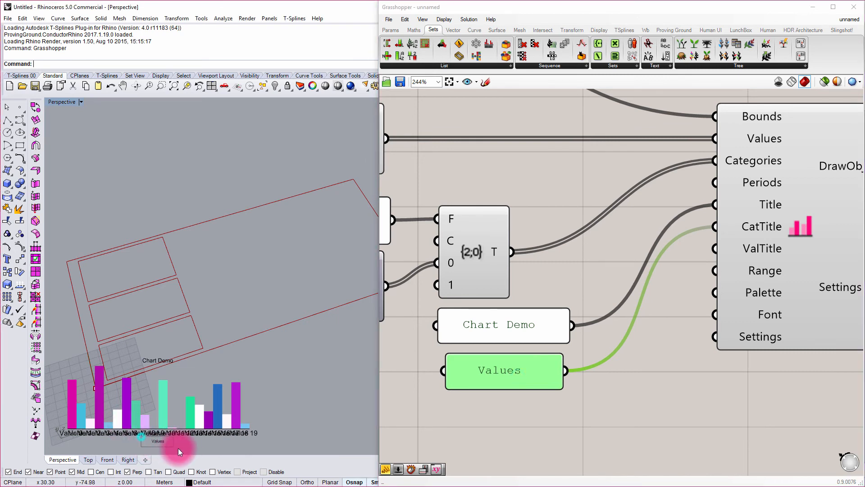
{"action": "left_click", "coordinate": [501, 364]}
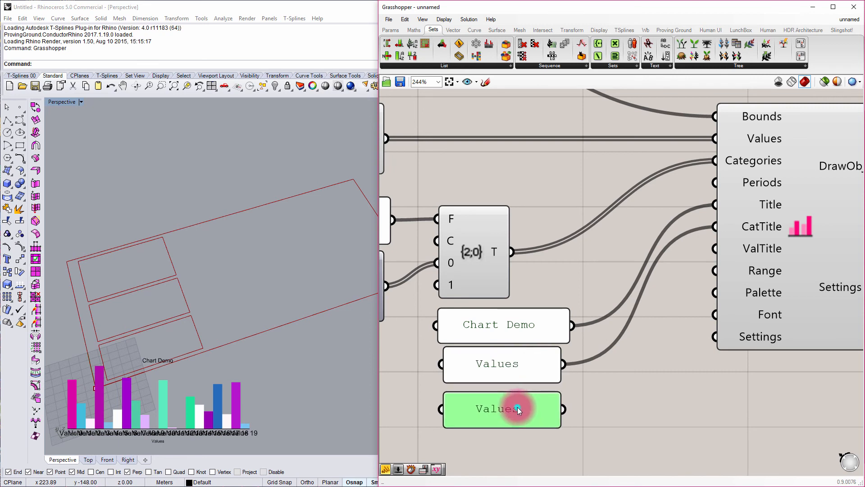
{"action": "double_click", "coordinate": [501, 409]}
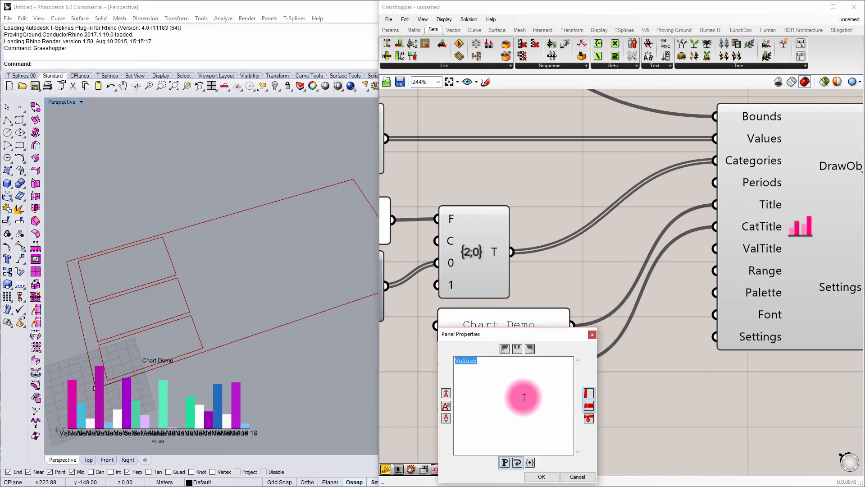
{"action": "type", "text": "Ration"}
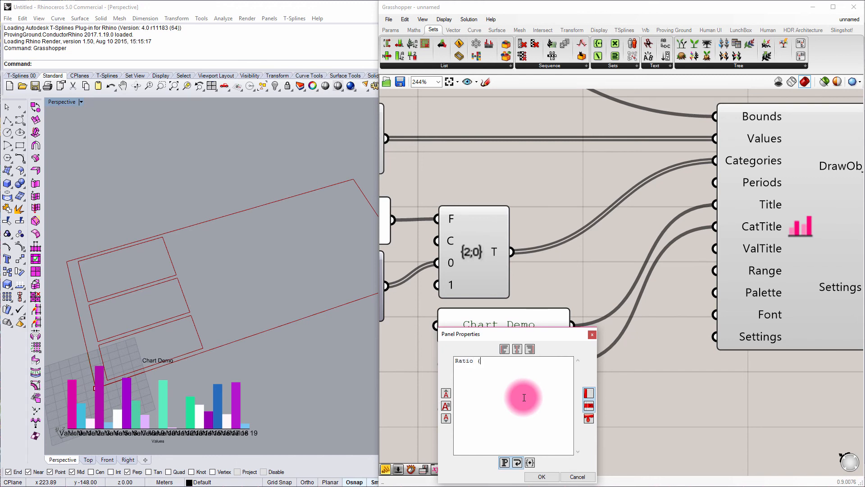
{"action": "type", "text": "%)"}
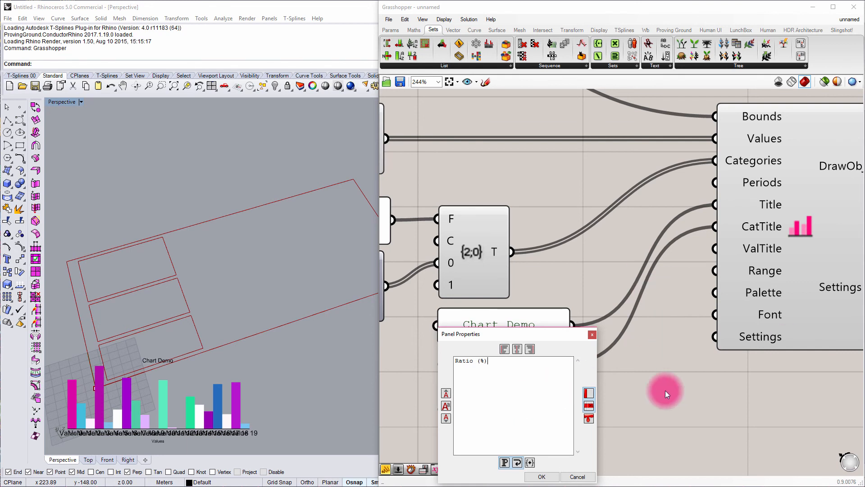
{"action": "left_click", "coordinate": [542, 476]}
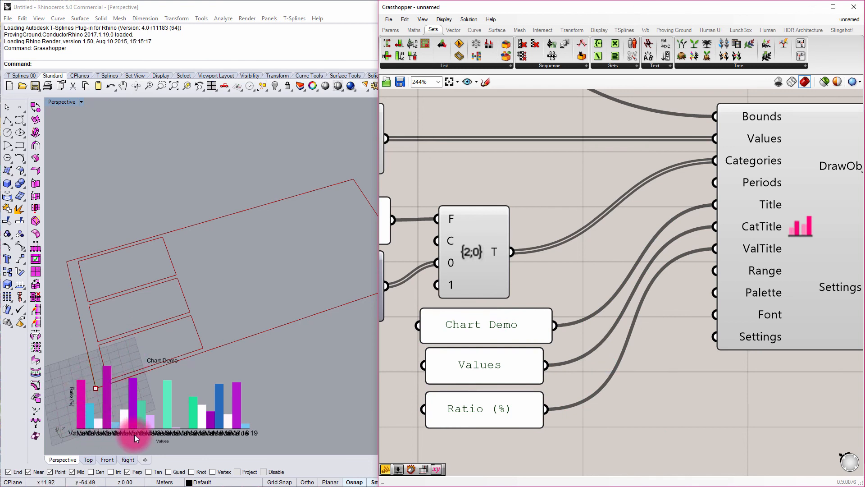
{"action": "mouse_move", "coordinate": [141, 378]}
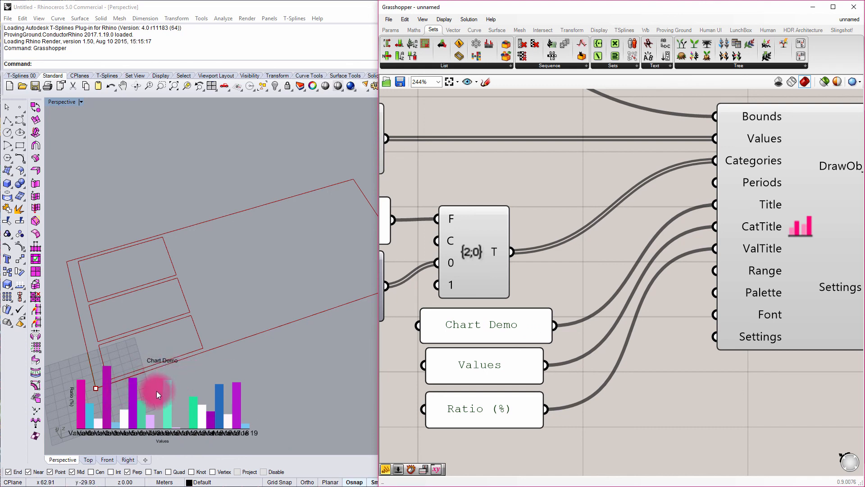
{"action": "mouse_move", "coordinate": [169, 450]}
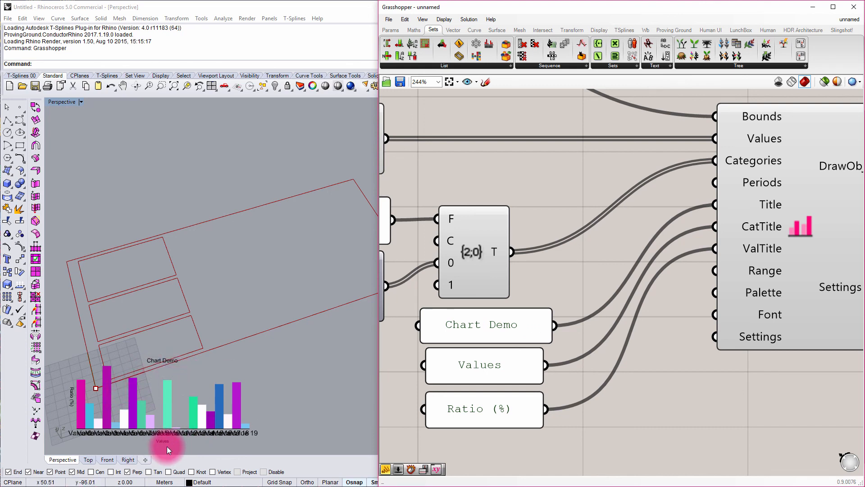
{"action": "mouse_move", "coordinate": [535, 318]}
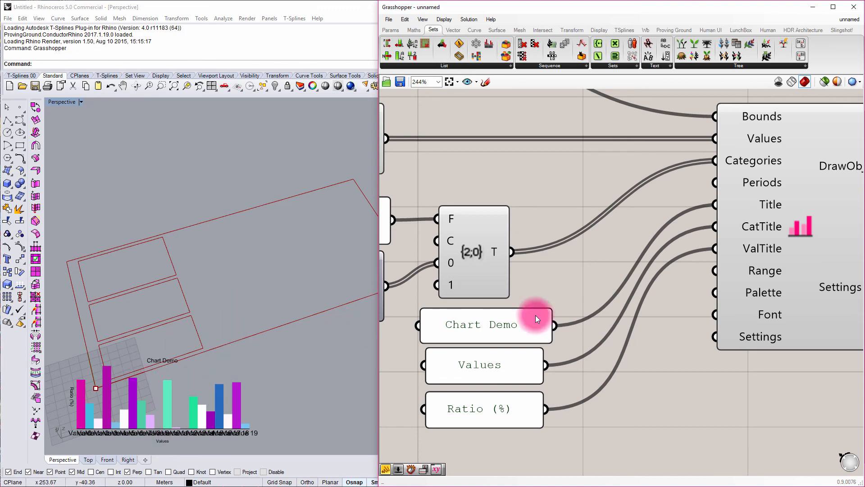
Wire the 'Ratio (%)' panel to ValTitle and check the canvas layout.
{"action": "scroll", "scroll_direction": "down", "scroll_amount": 3}
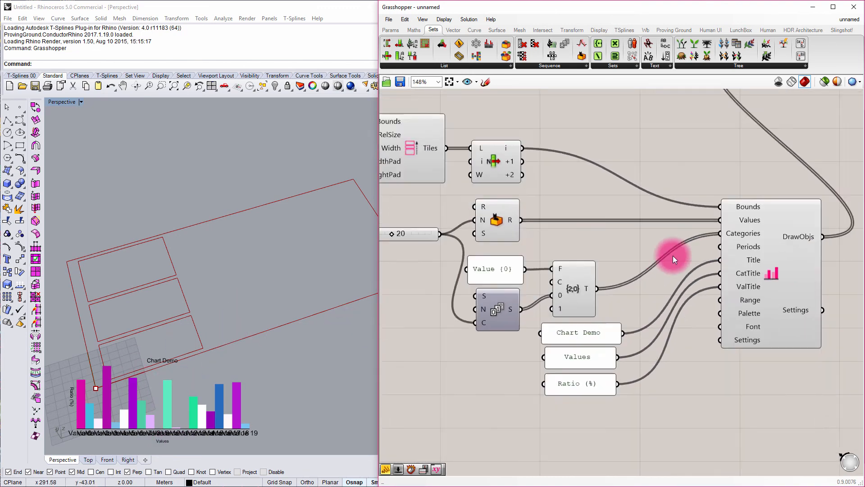
{"action": "scroll", "scroll_direction": "up", "scroll_amount": 3}
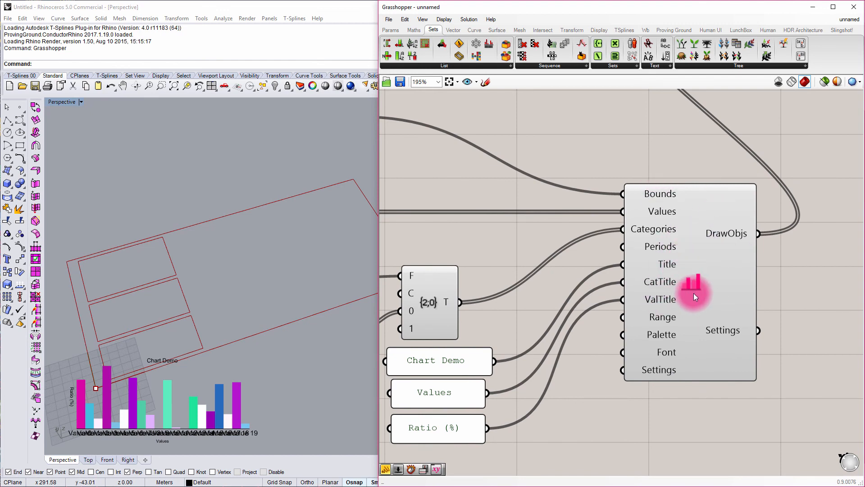
{"action": "mouse_move", "coordinate": [691, 287]}
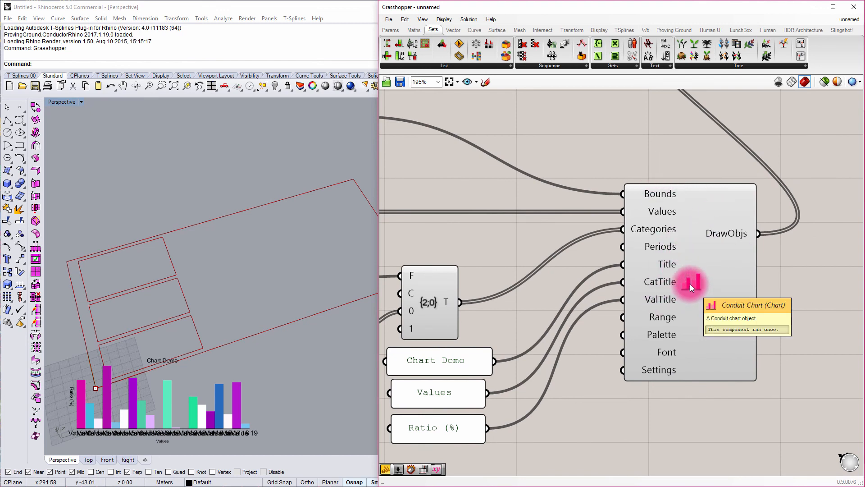